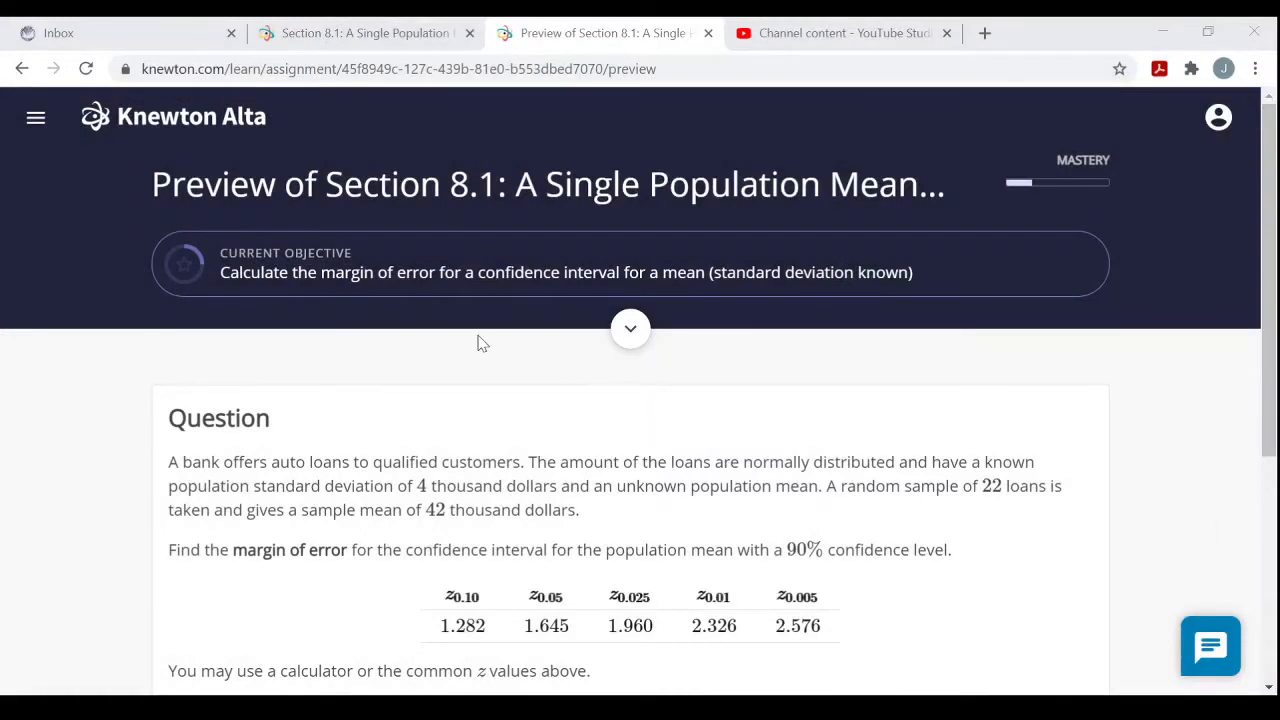
mouse_move(850, 292)
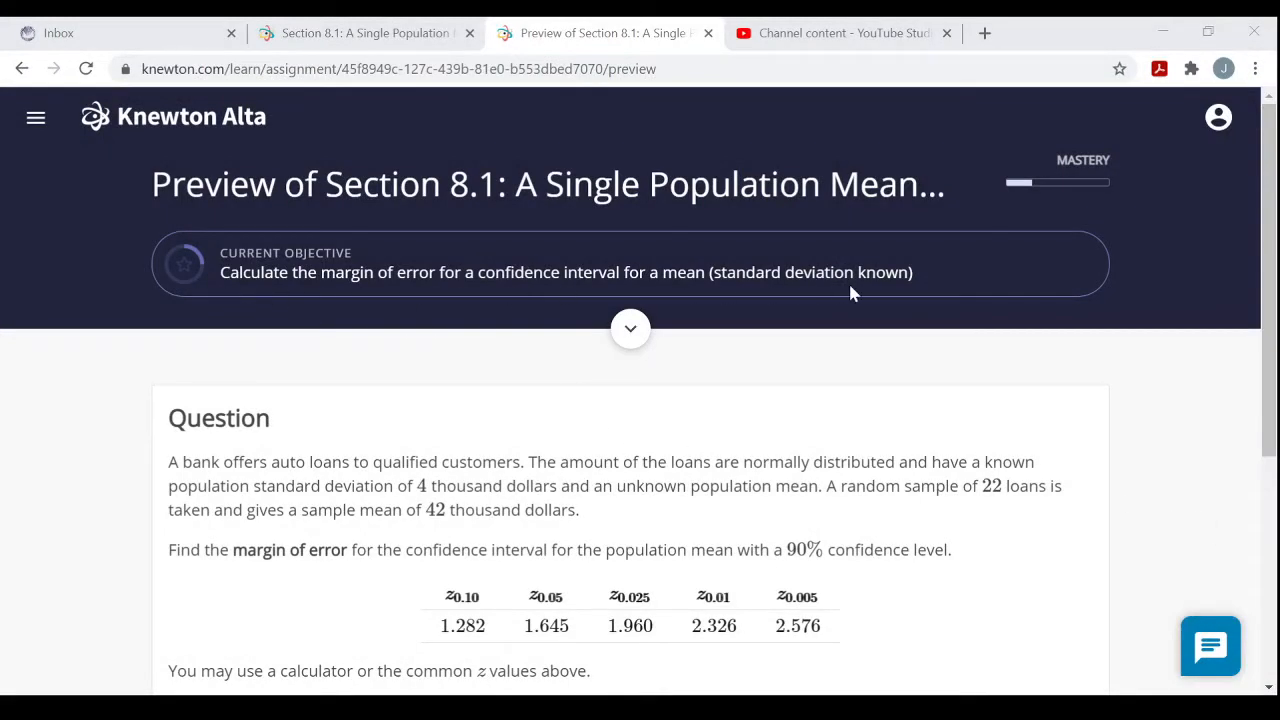
Step: Enter 1.40 as the margin of error for the auto-loan question
scroll("down", 3)
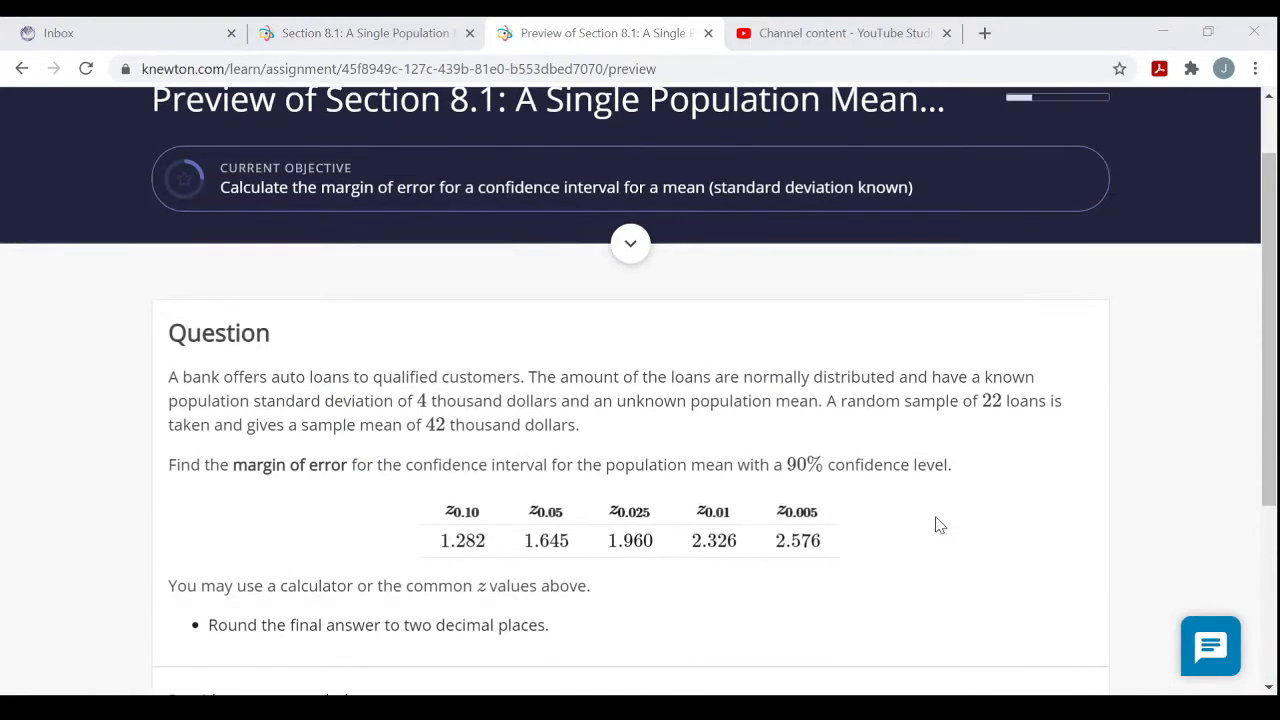
mouse_move(590, 243)
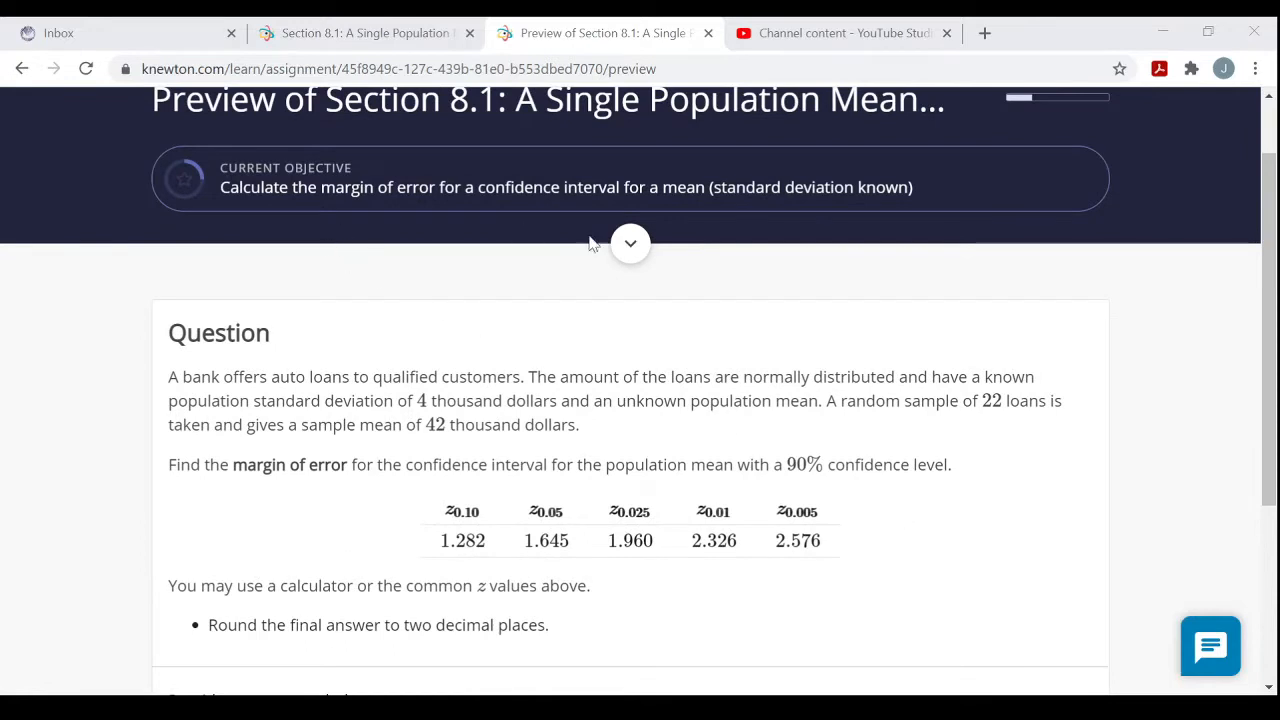
mouse_move(910, 563)
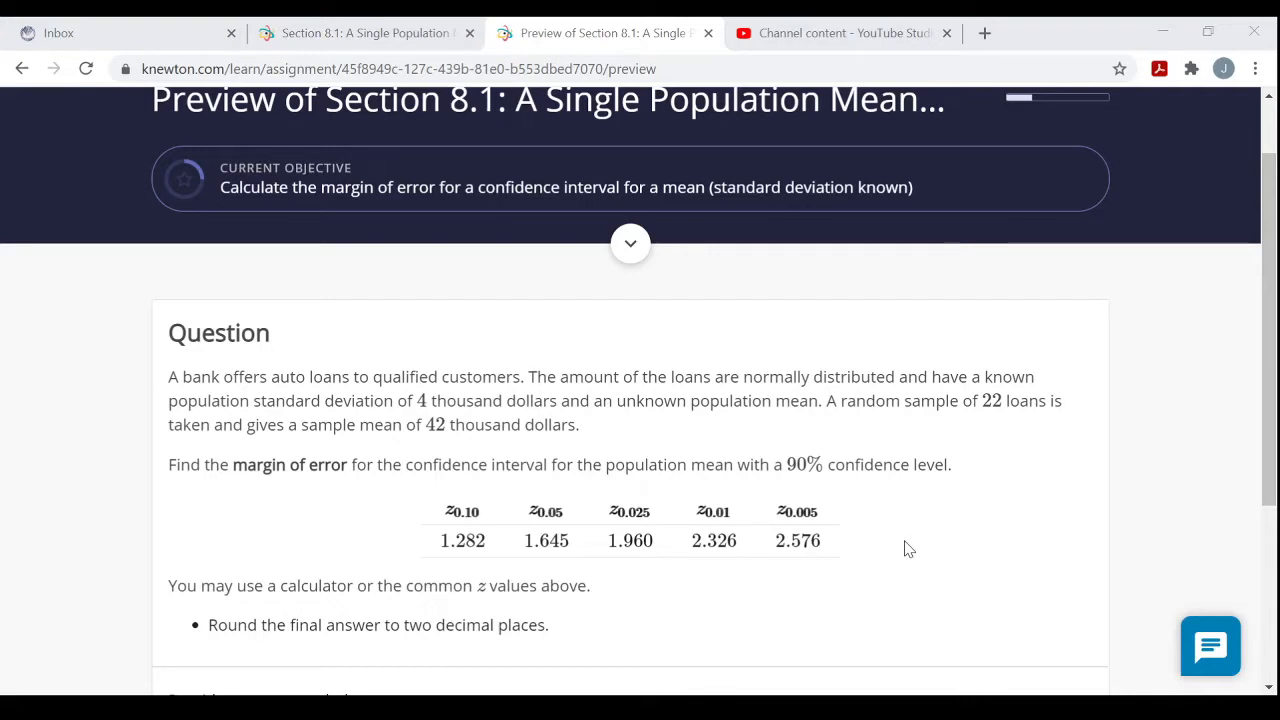
mouse_move(918, 500)
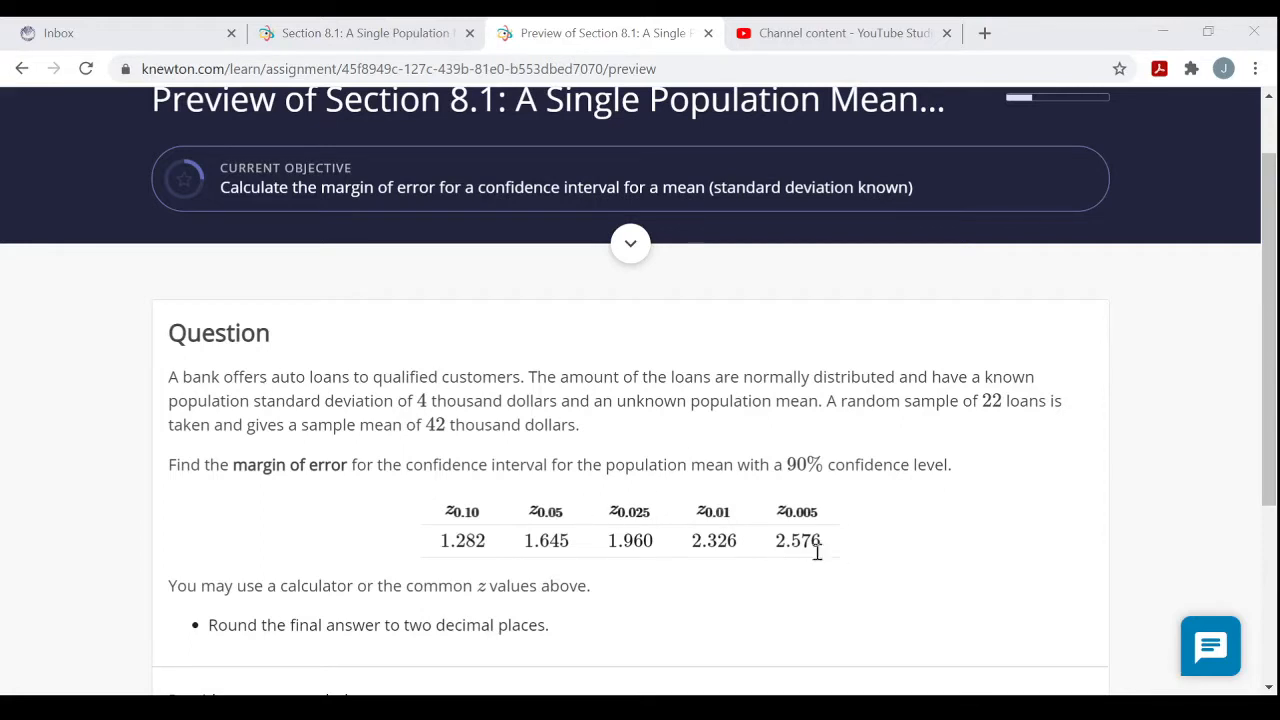
mouse_move(918, 560)
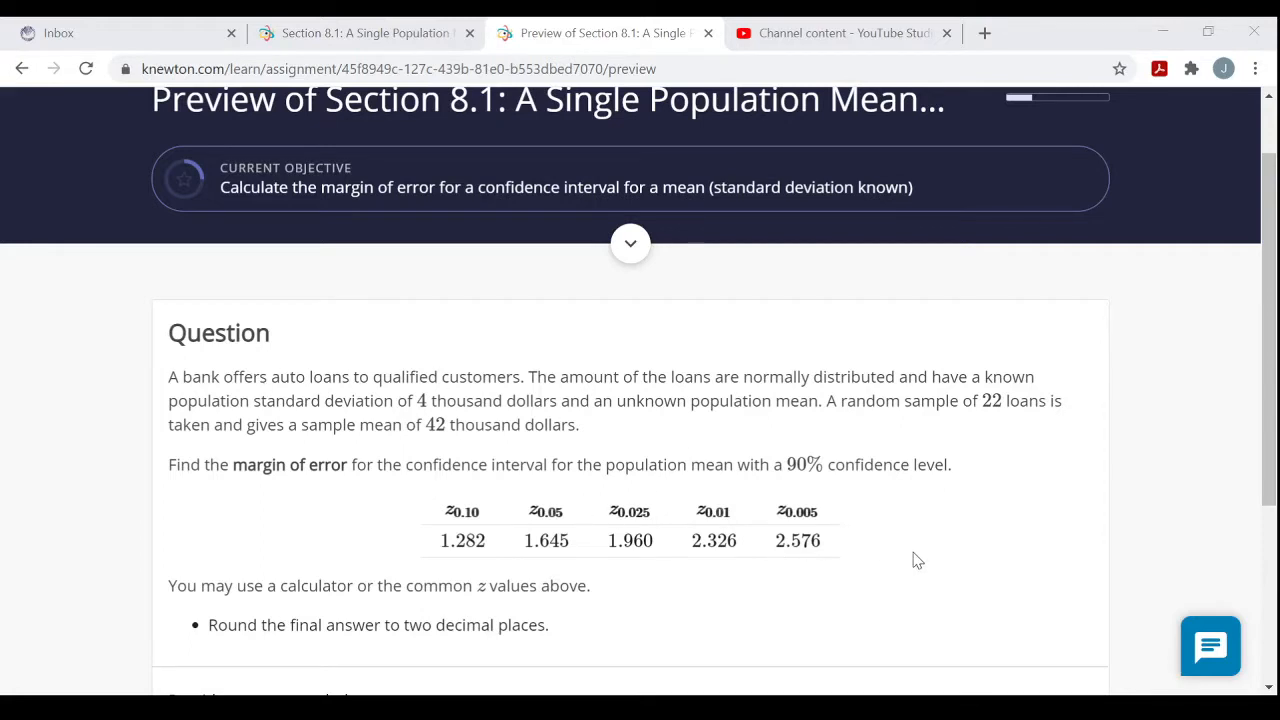
mouse_move(765, 505)
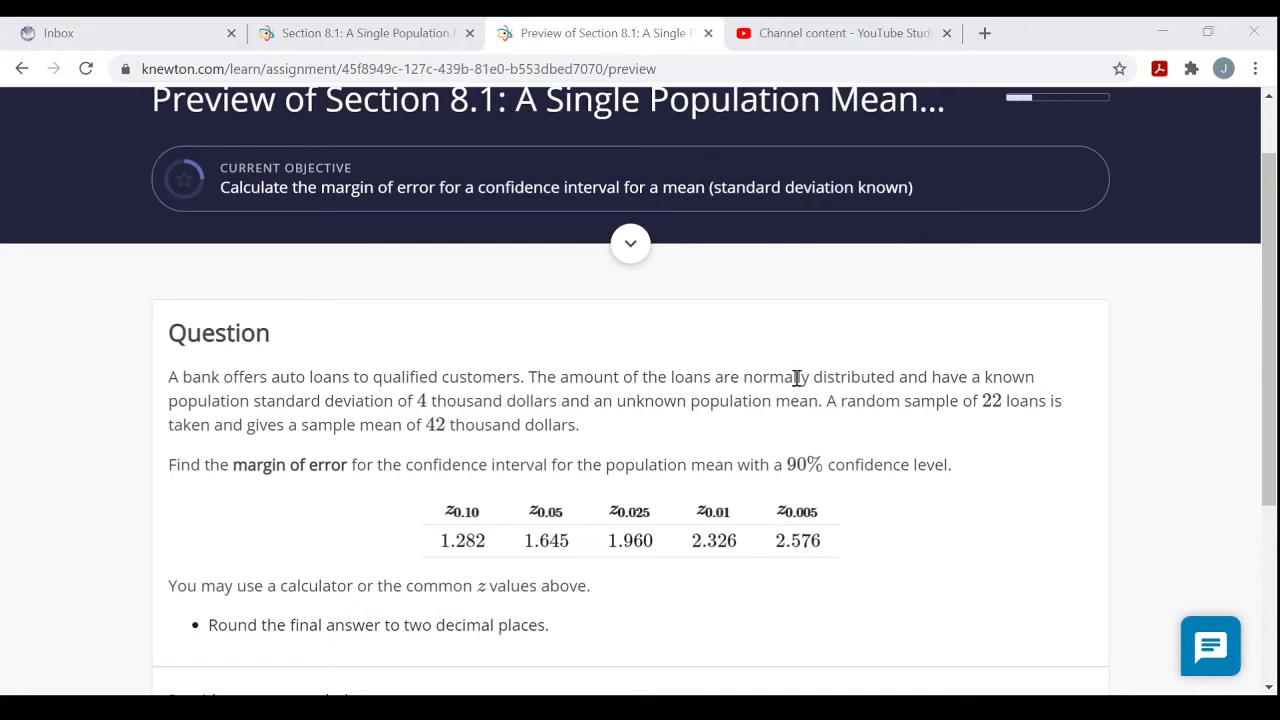
mouse_move(205, 398)
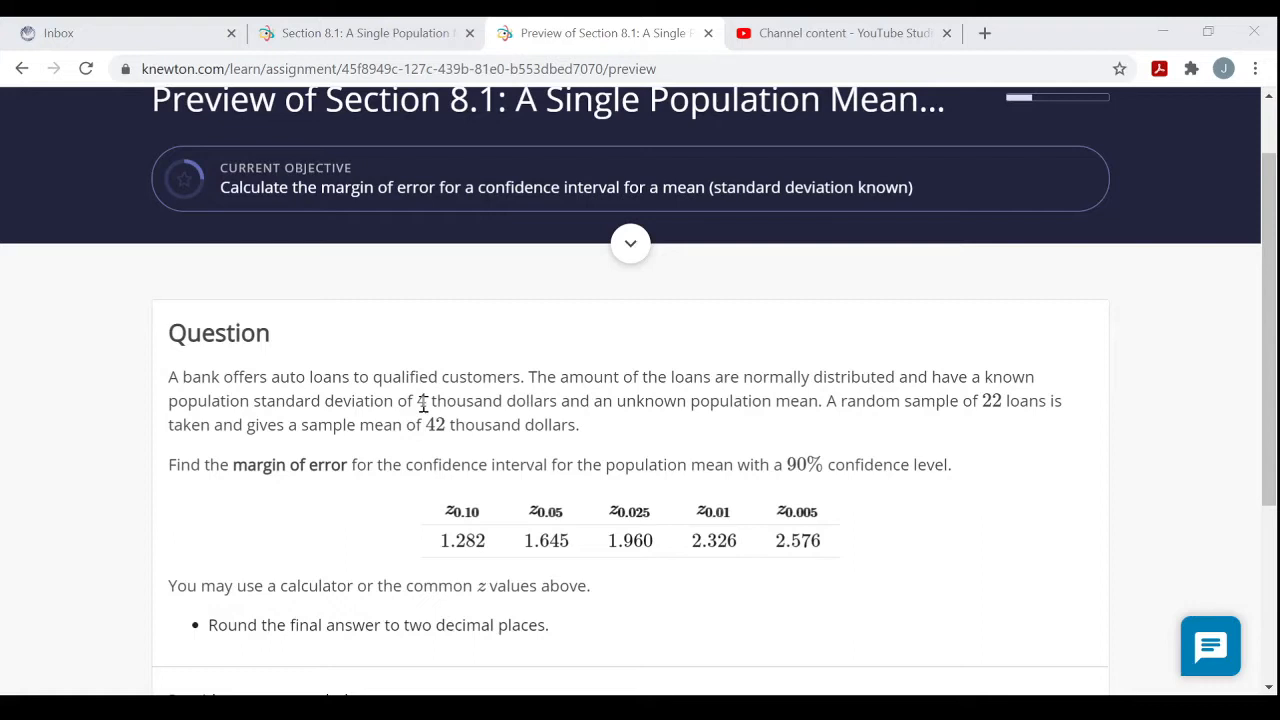
mouse_move(645, 405)
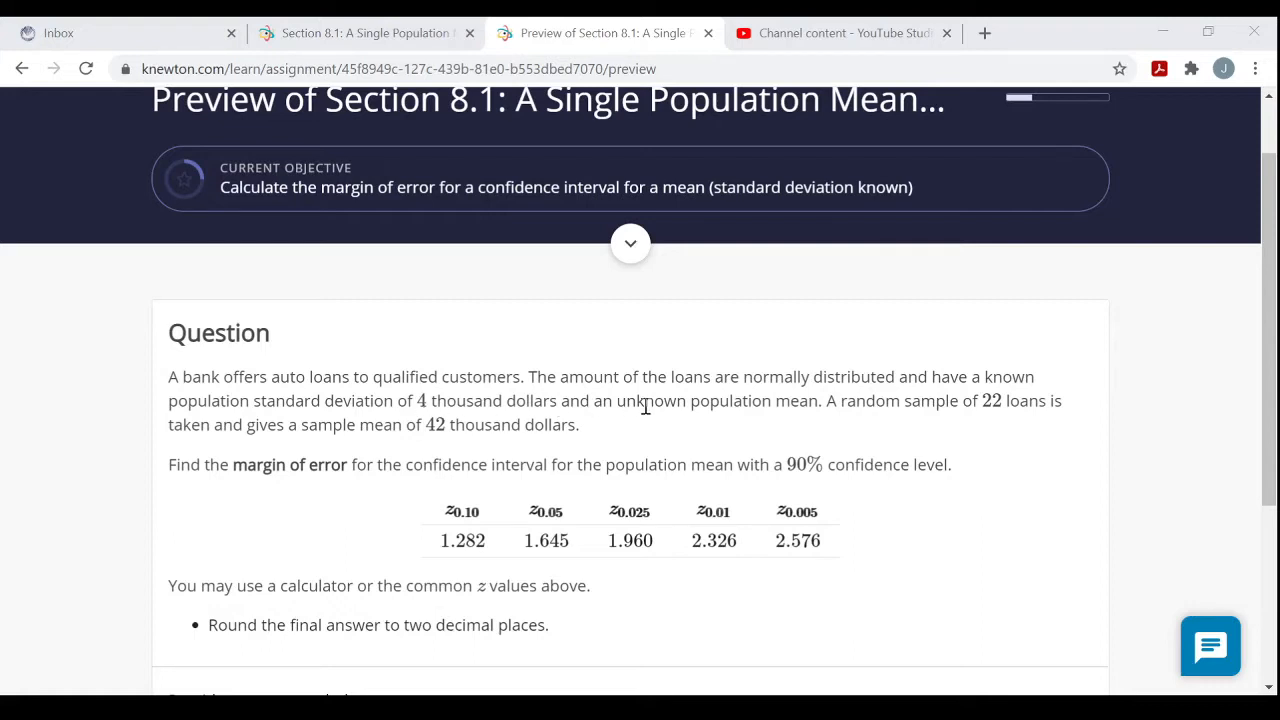
mouse_move(721, 400)
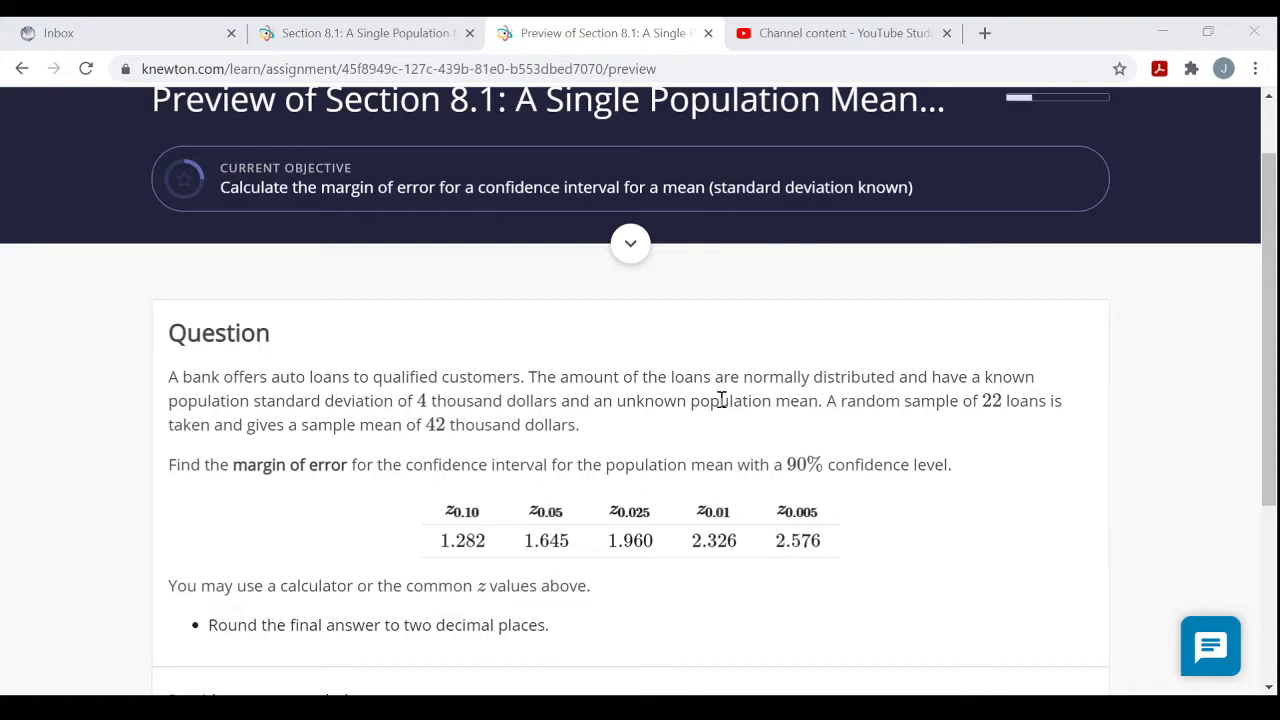
mouse_move(858, 420)
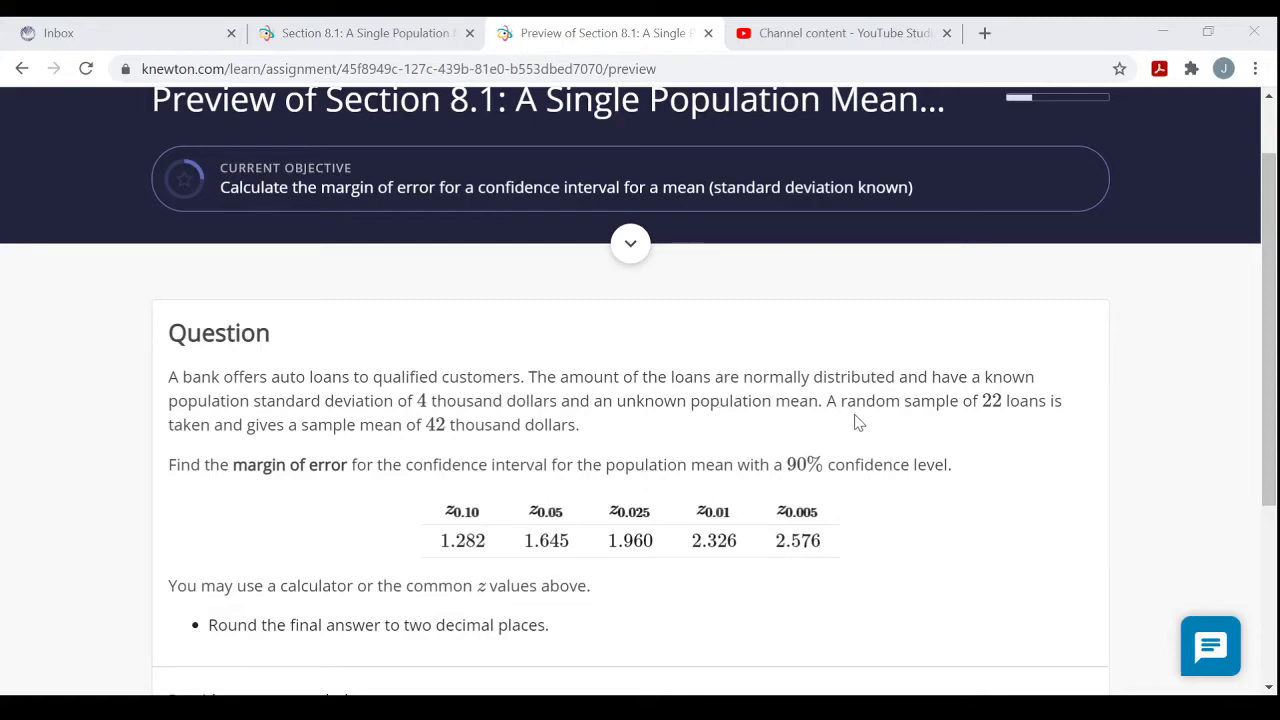
mouse_move(1033, 410)
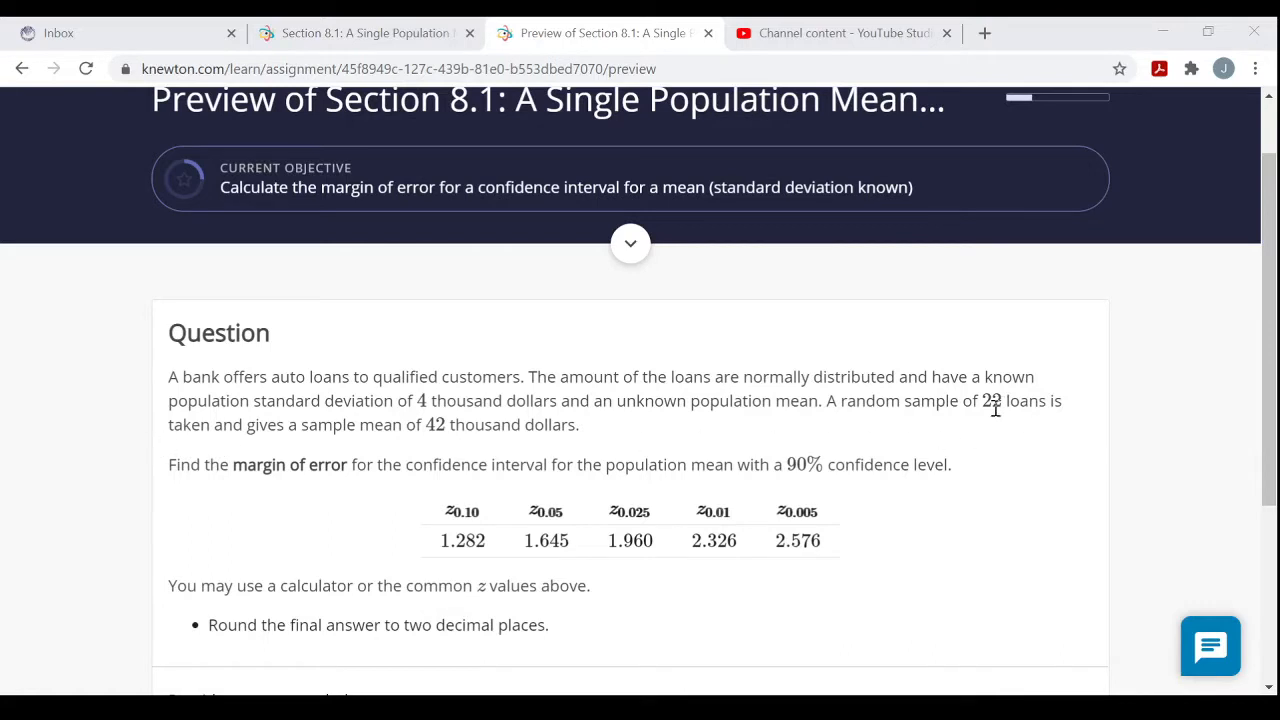
mouse_move(843, 430)
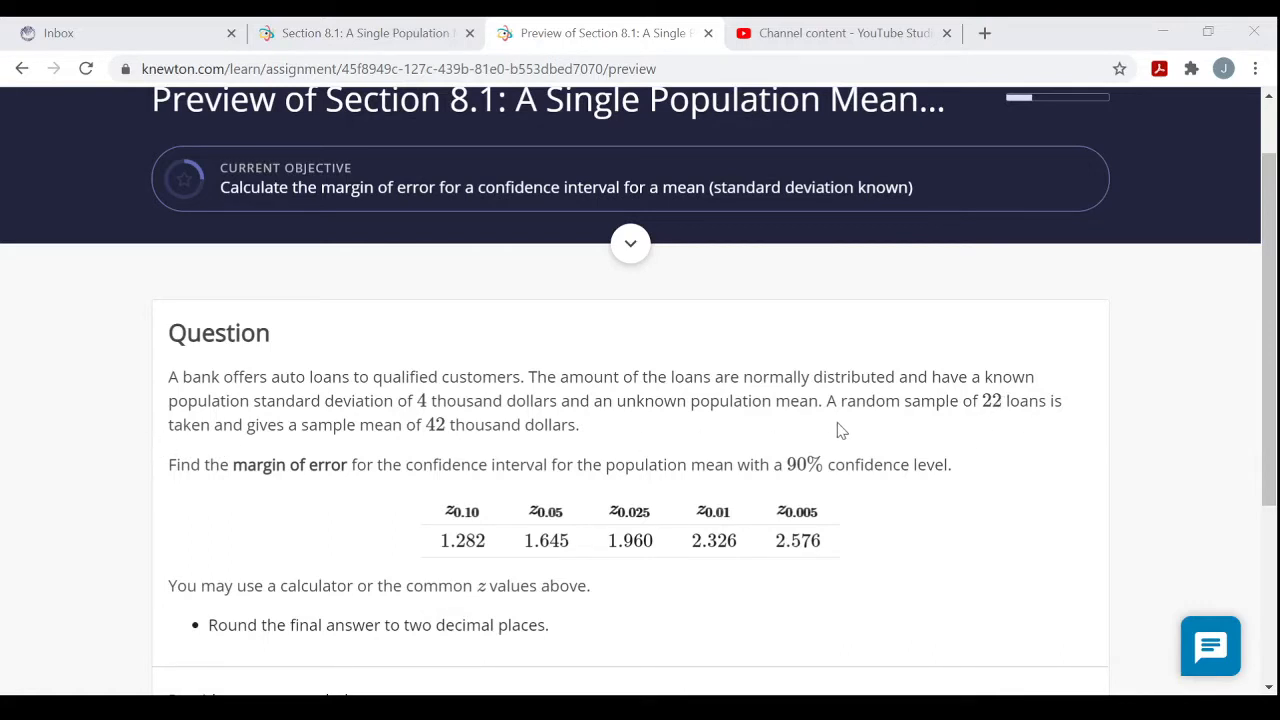
mouse_move(371, 457)
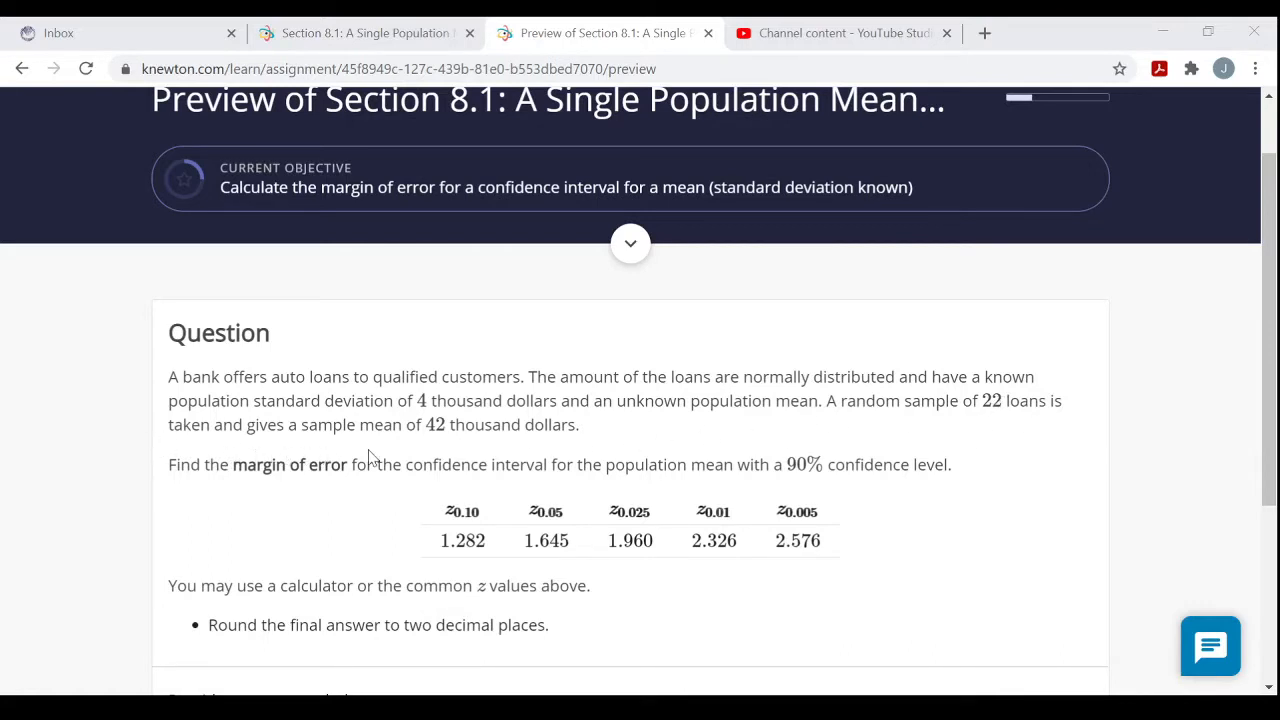
mouse_move(565, 447)
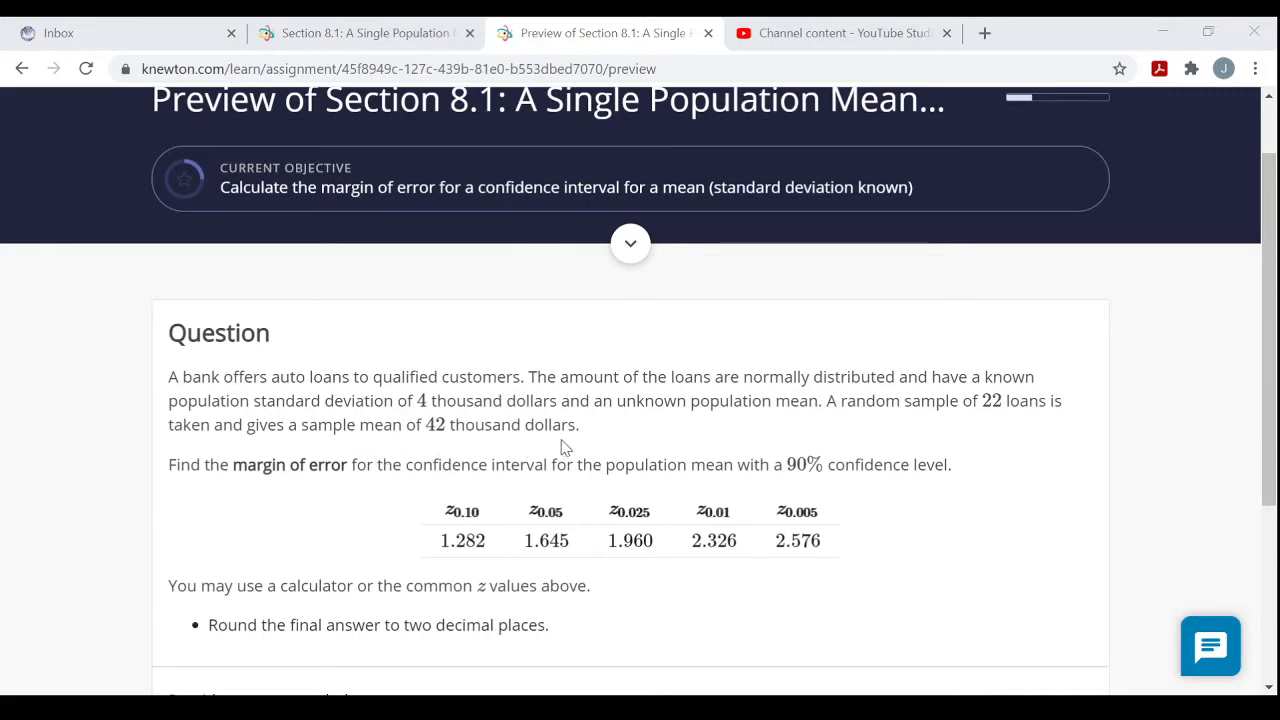
mouse_move(442, 447)
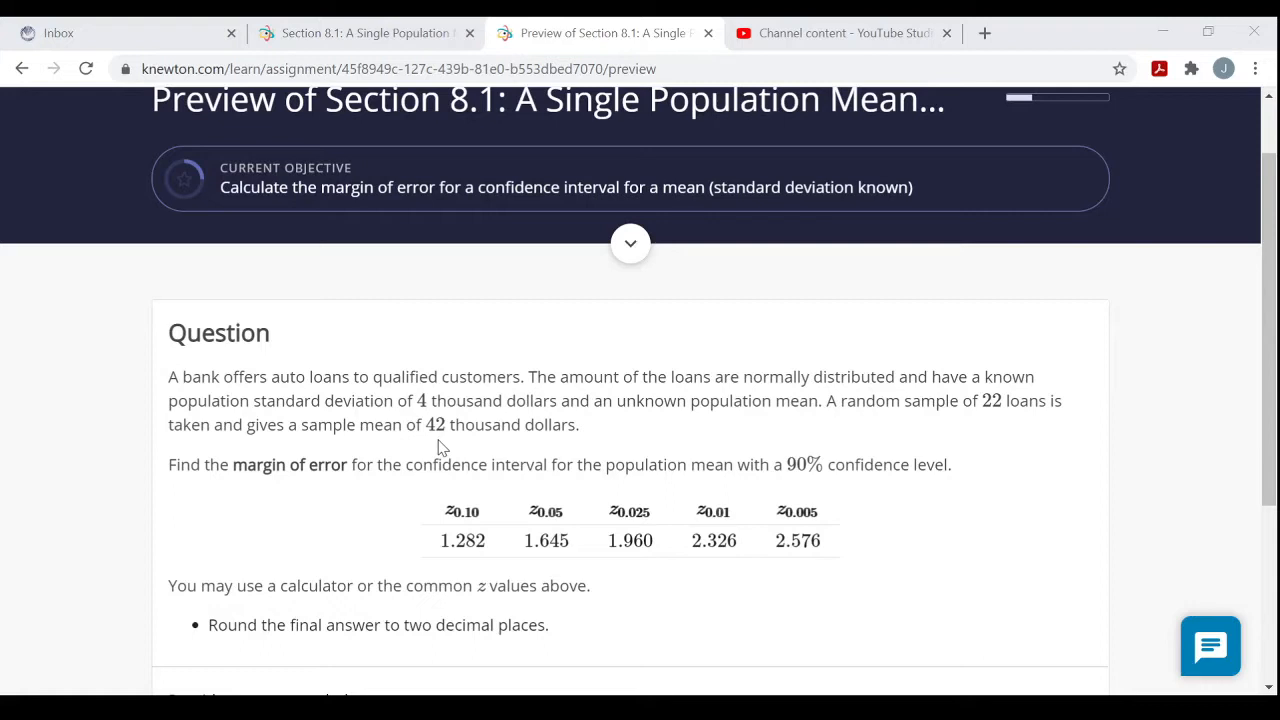
mouse_move(294, 489)
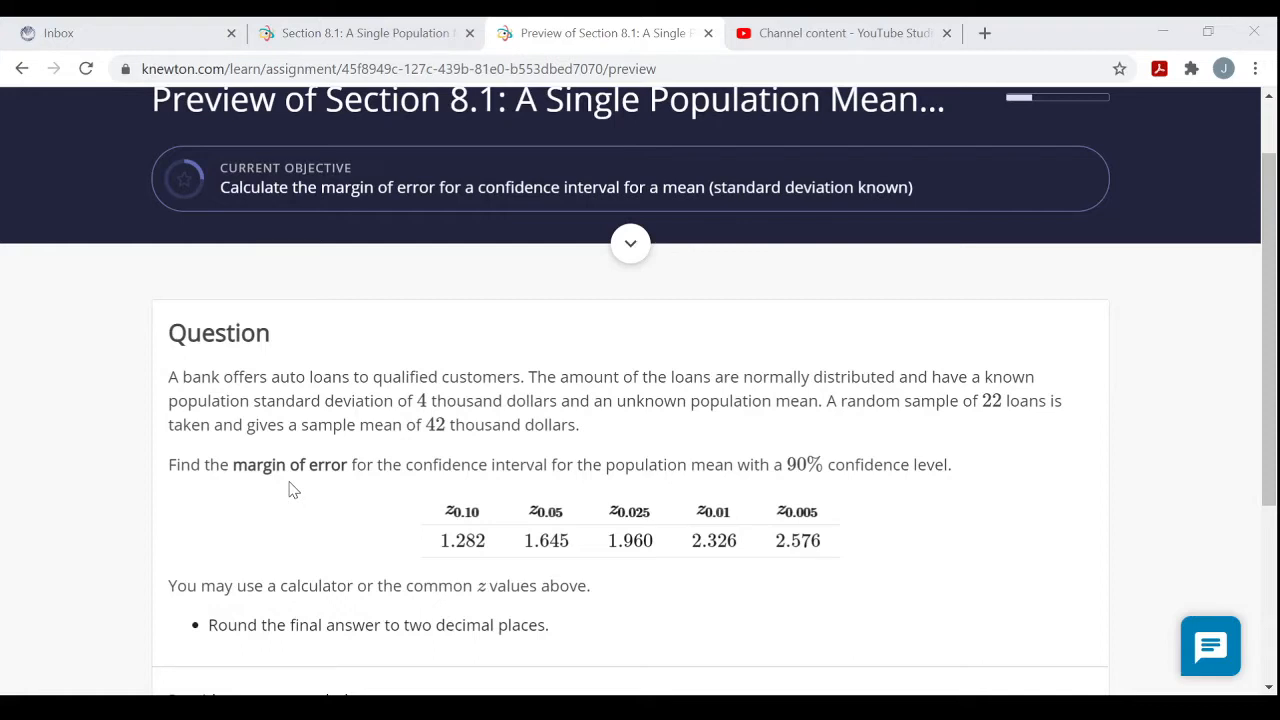
mouse_move(690, 408)
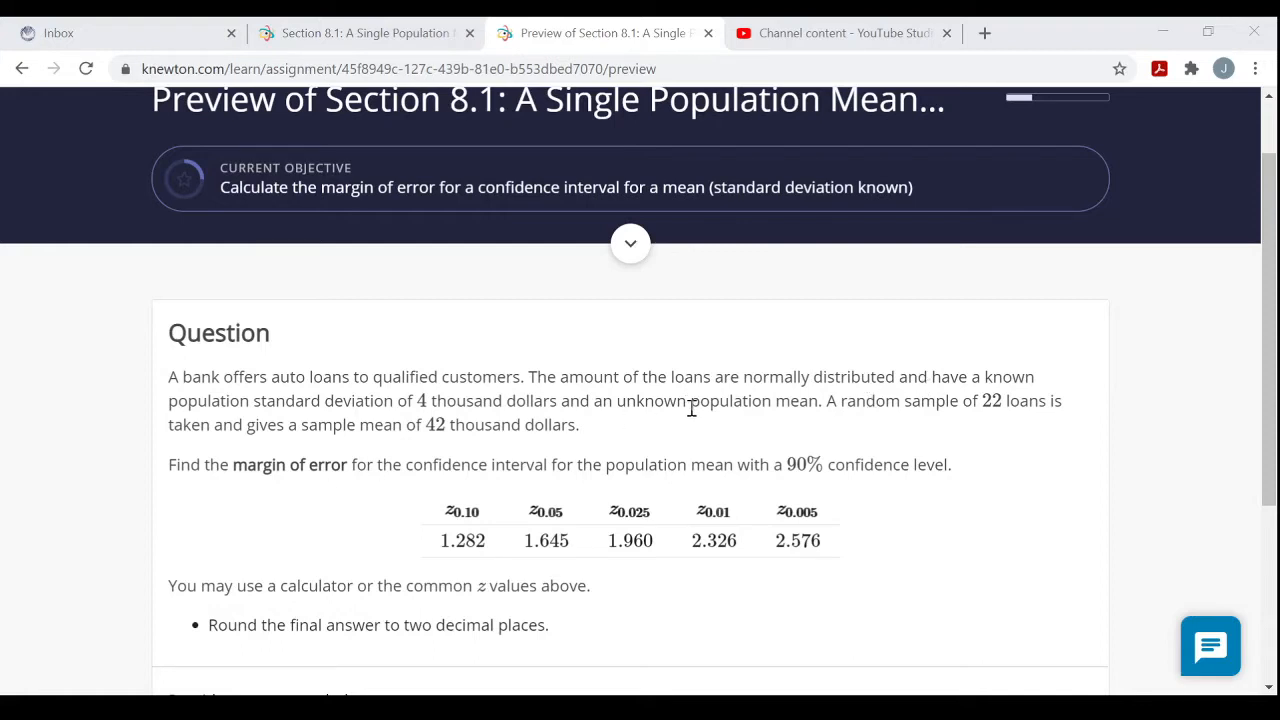
mouse_move(270, 471)
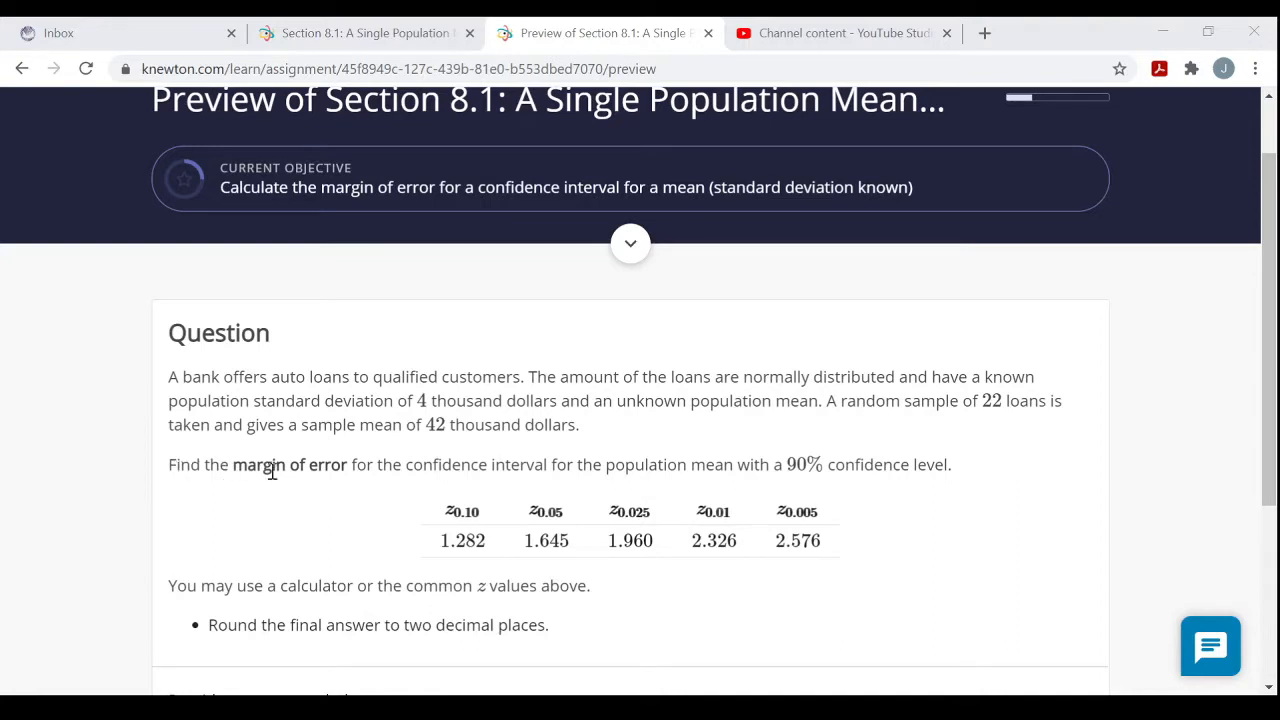
mouse_move(573, 473)
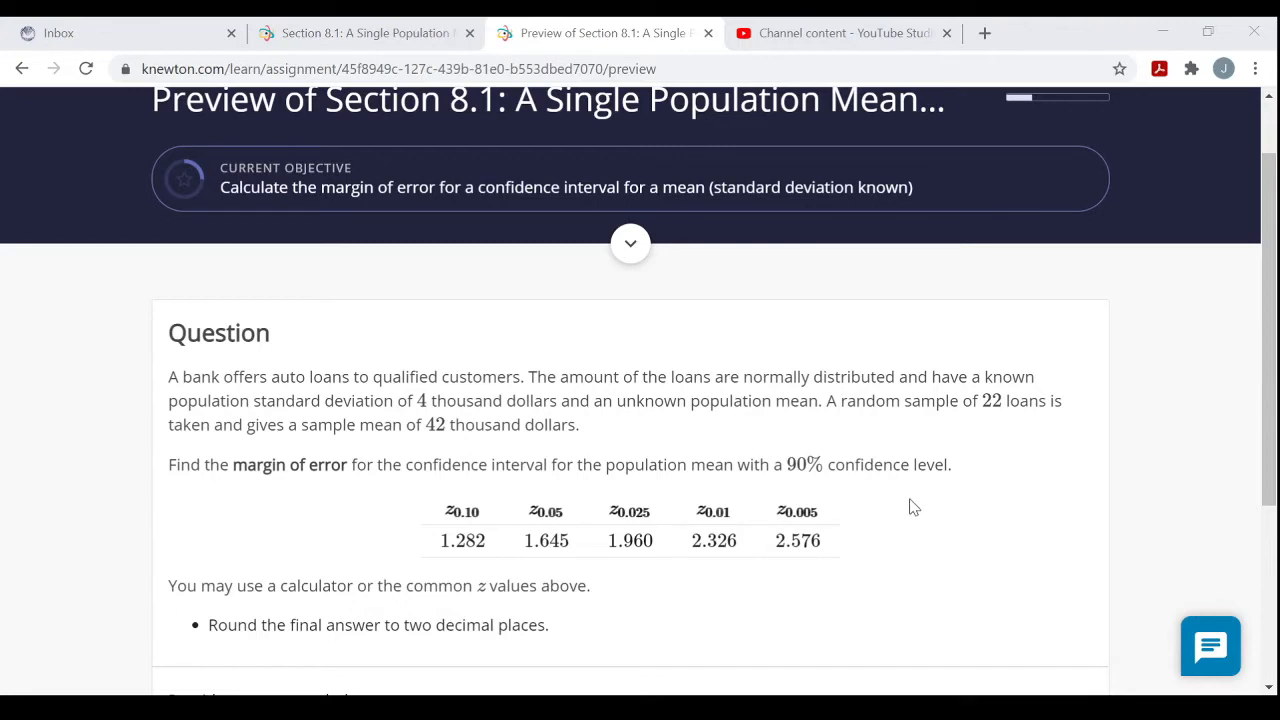
mouse_move(470, 622)
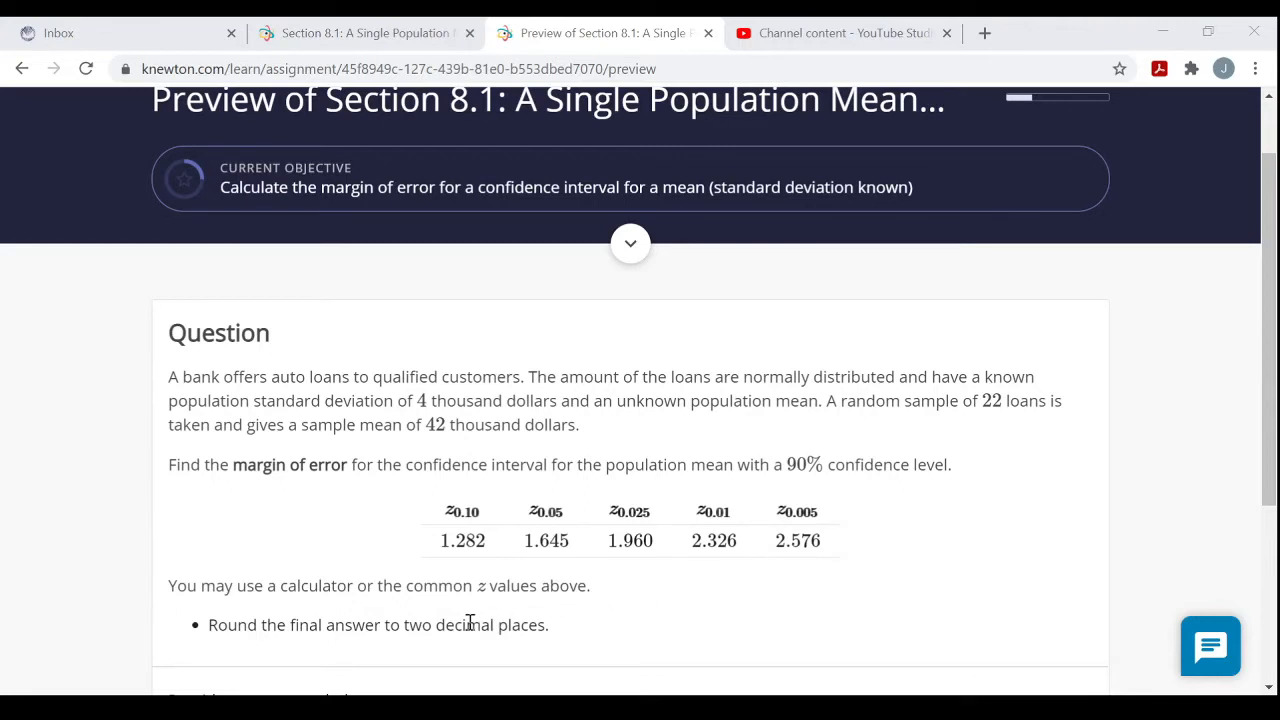
mouse_move(1232, 617)
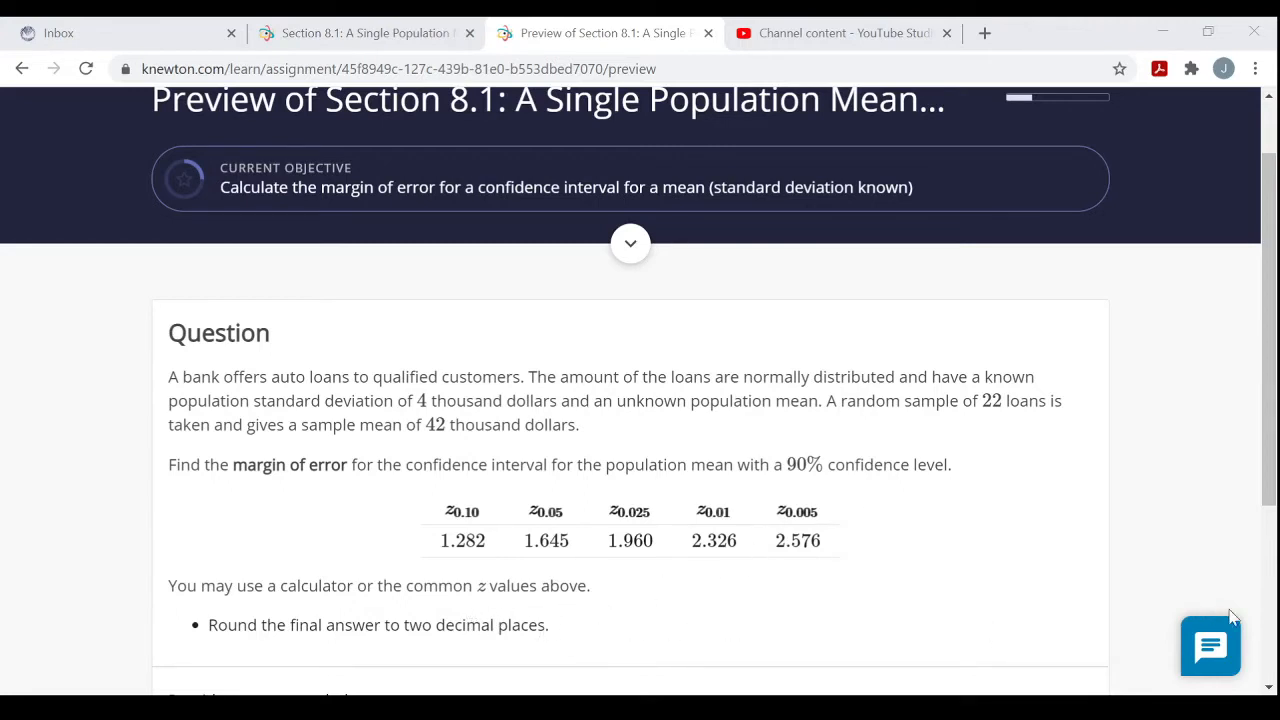
scroll("down", 3)
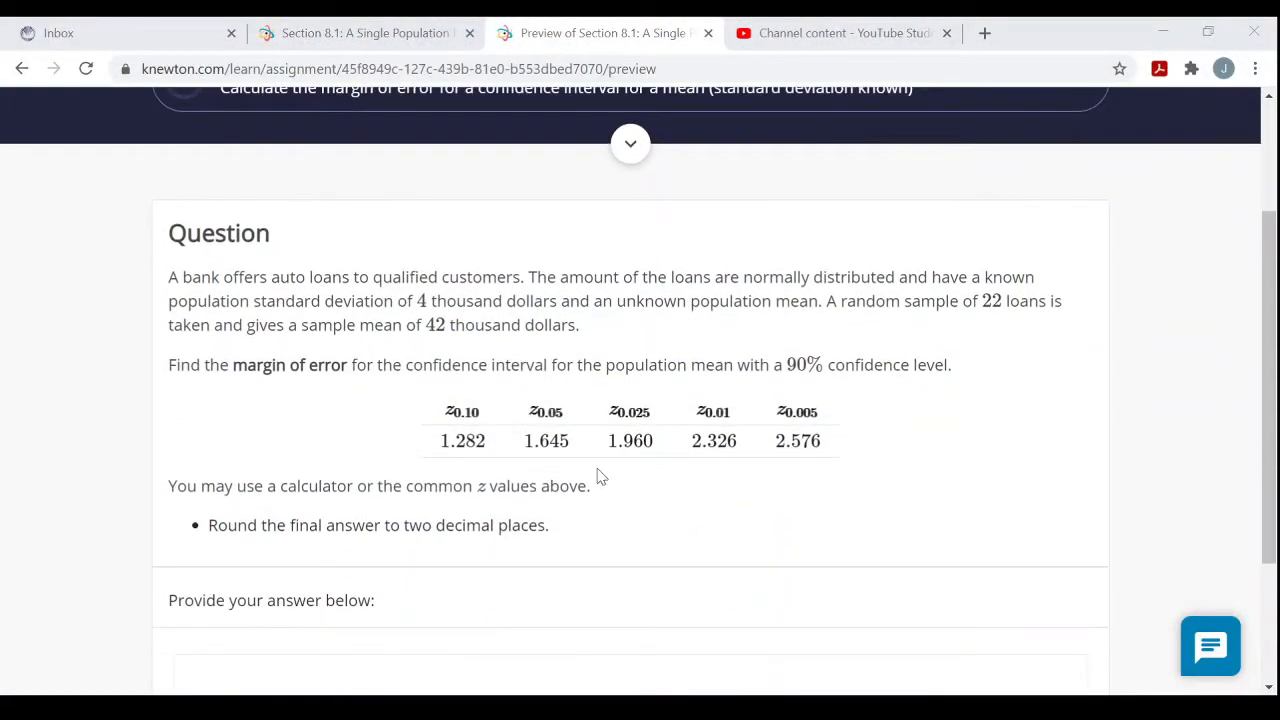
mouse_move(800, 438)
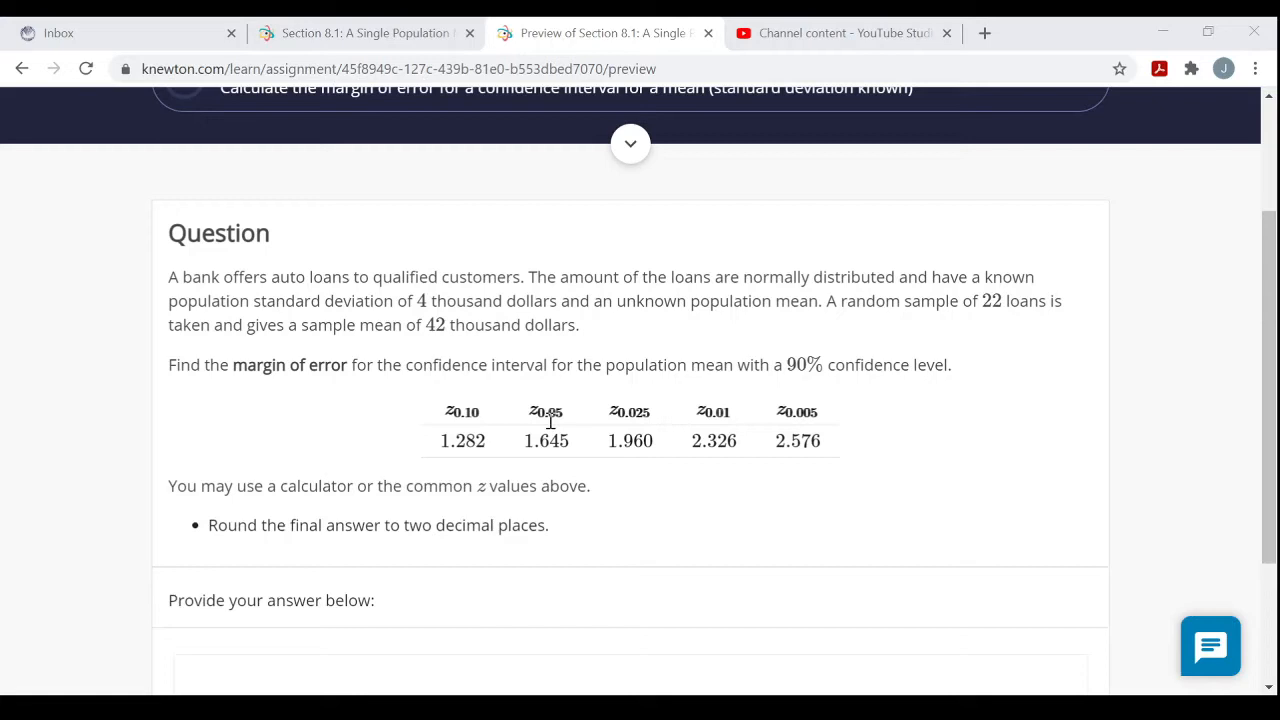
mouse_move(557, 428)
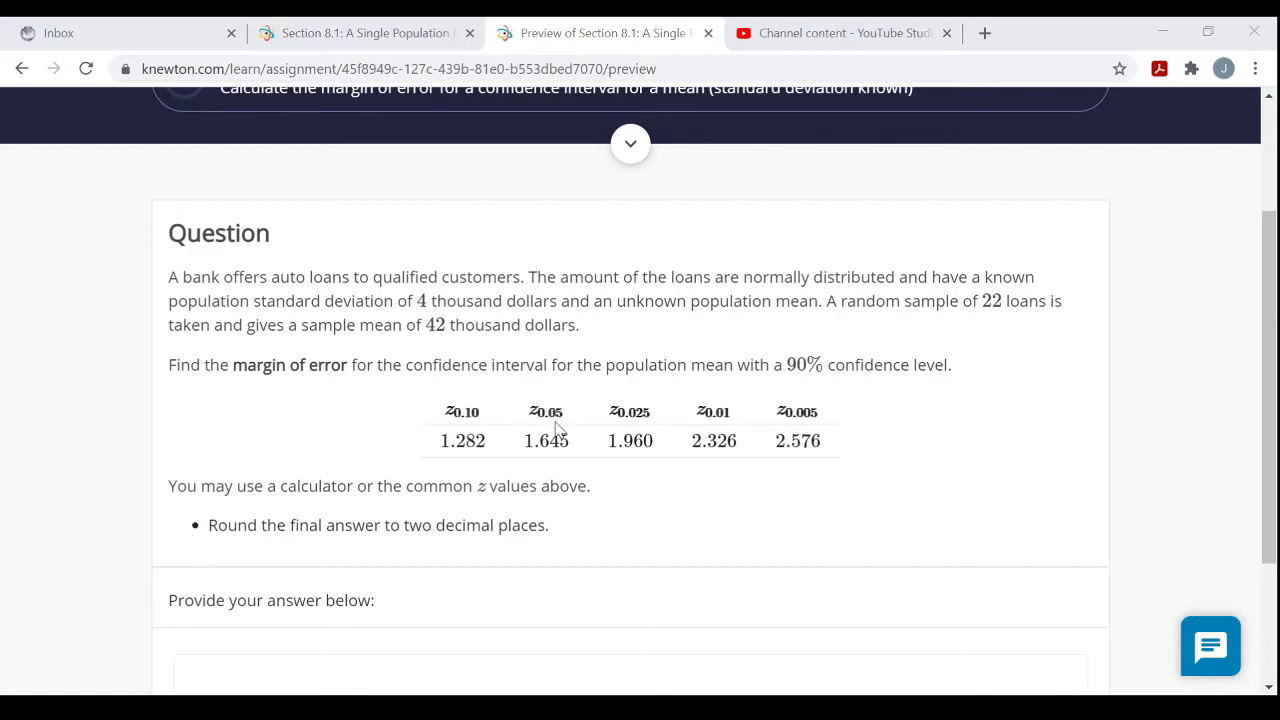
mouse_move(573, 464)
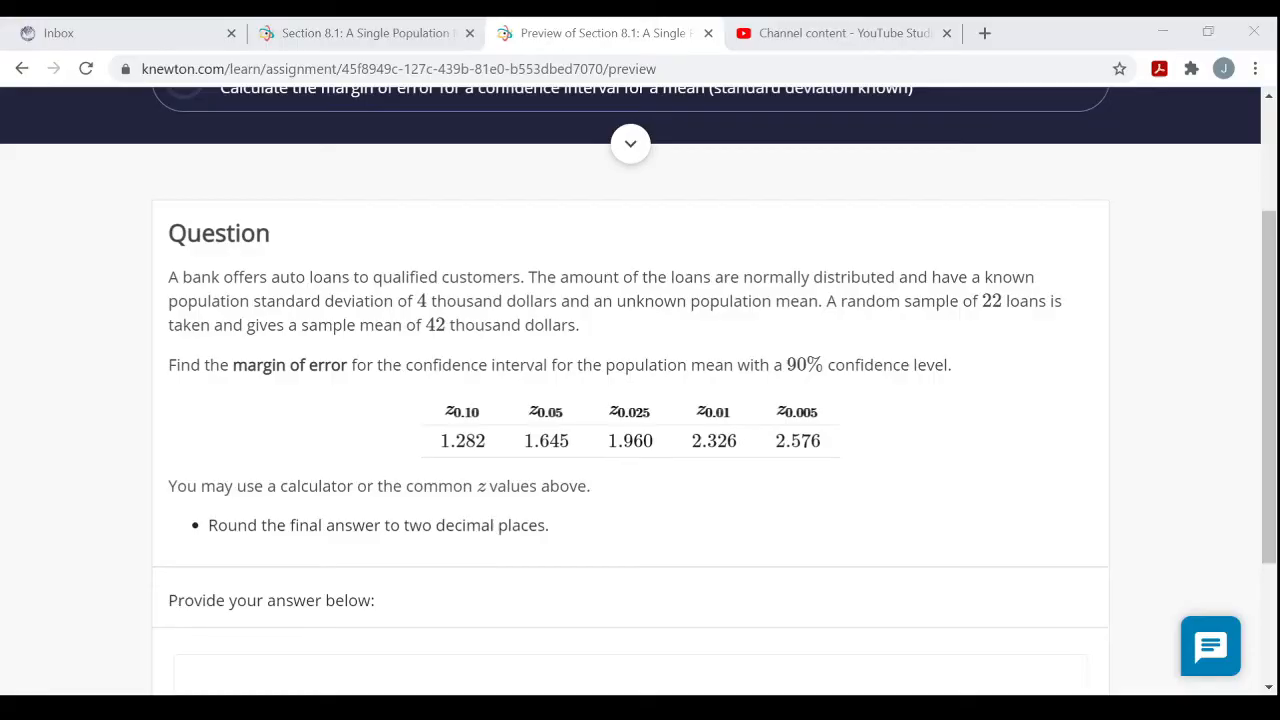
scroll("down", 3)
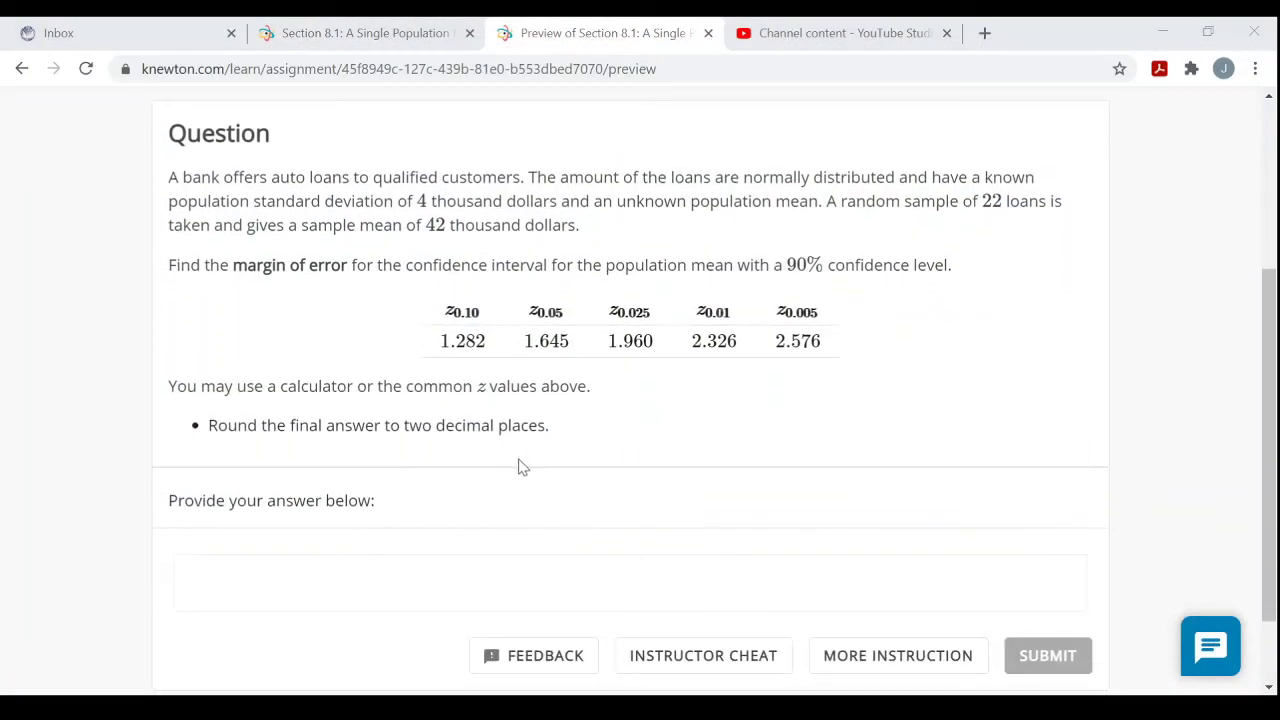
left_click(628, 582)
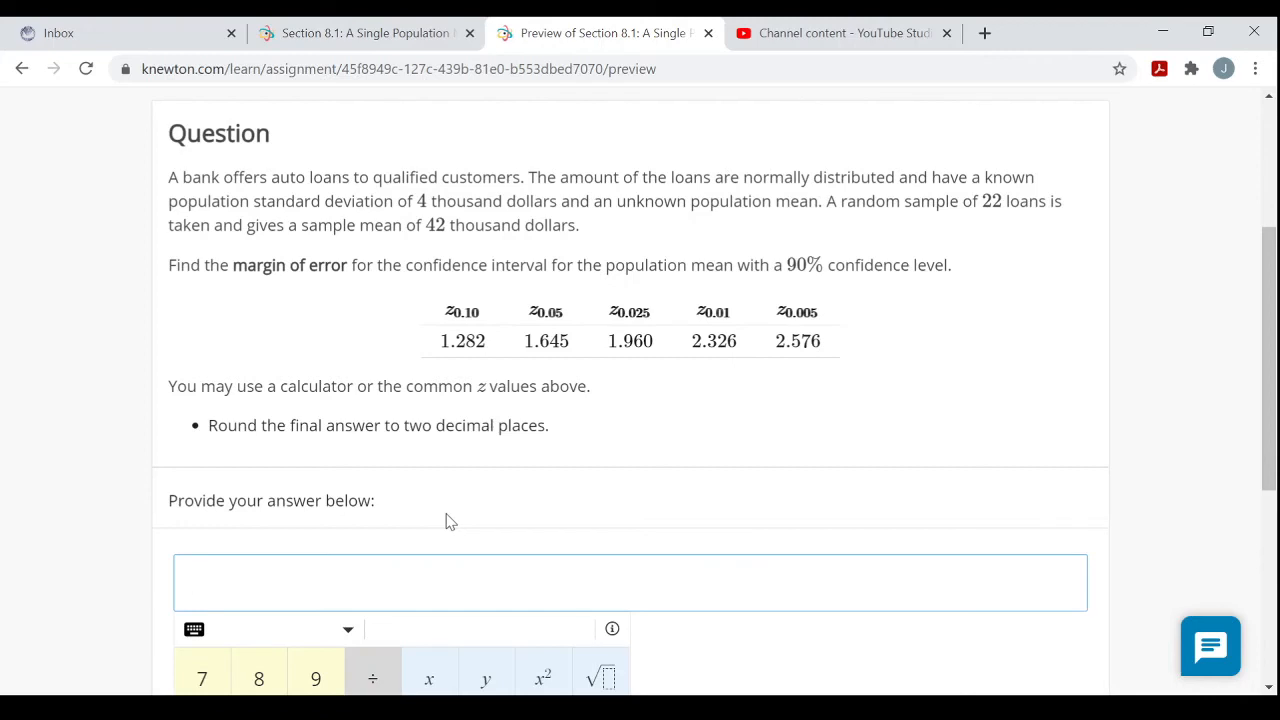
type("1")
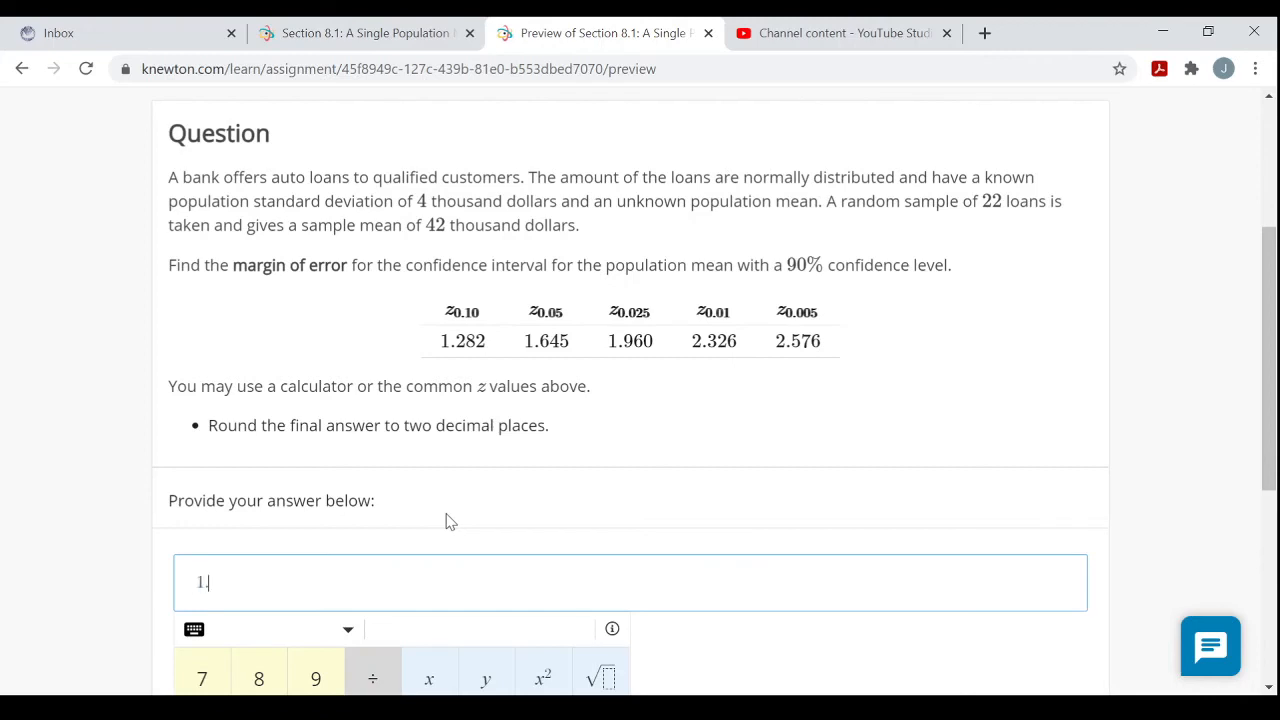
type(".40")
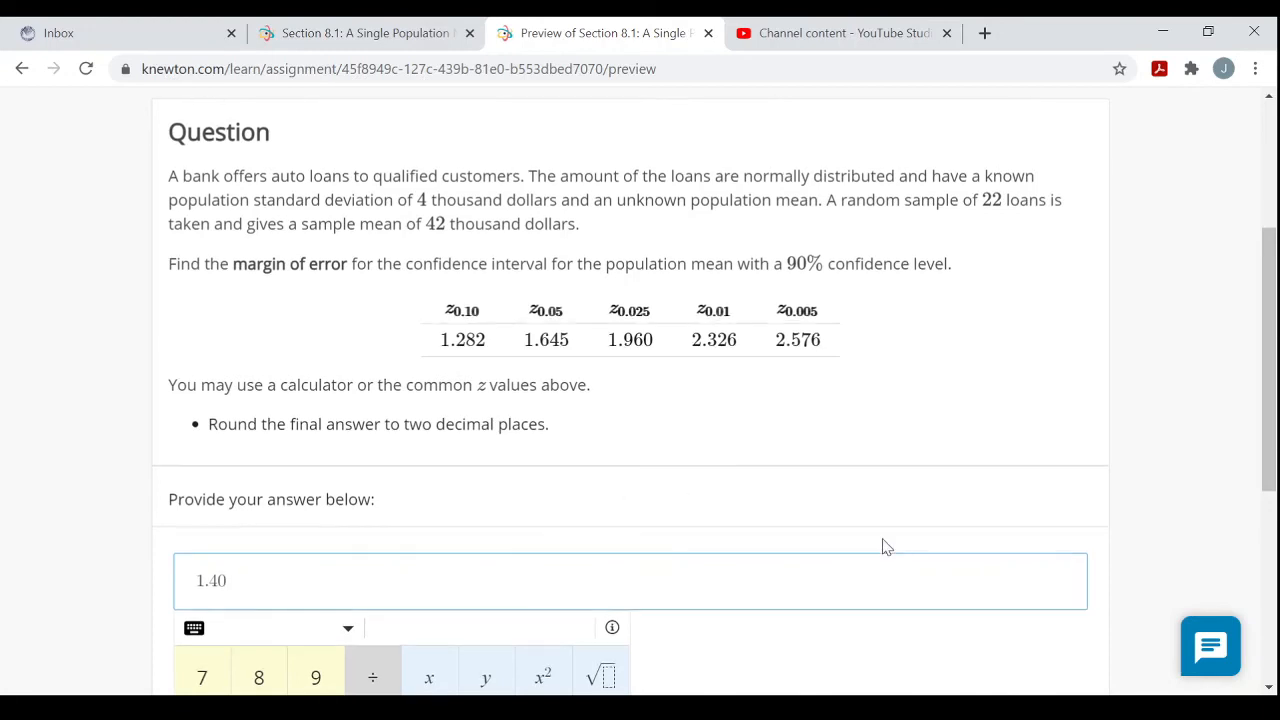
scroll("down", 3)
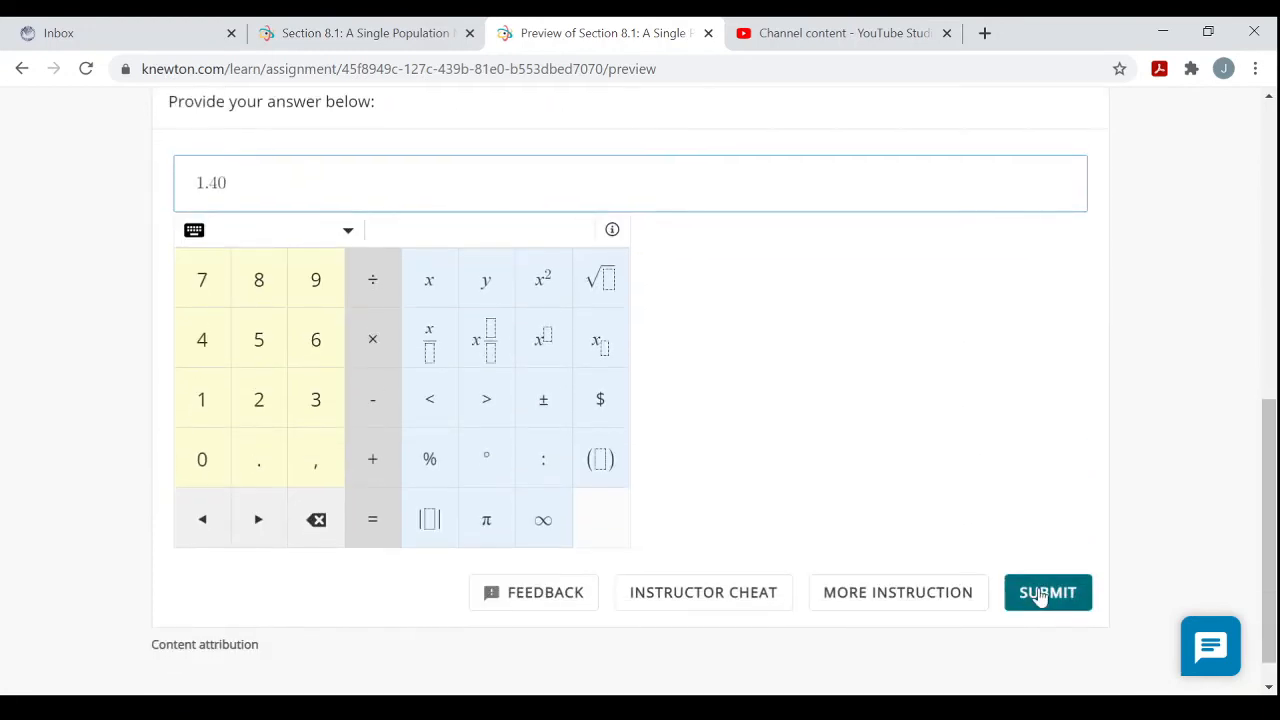
Step: Submit the 1.40 answer and see it marked correct with the explanation
left_click(1047, 592)
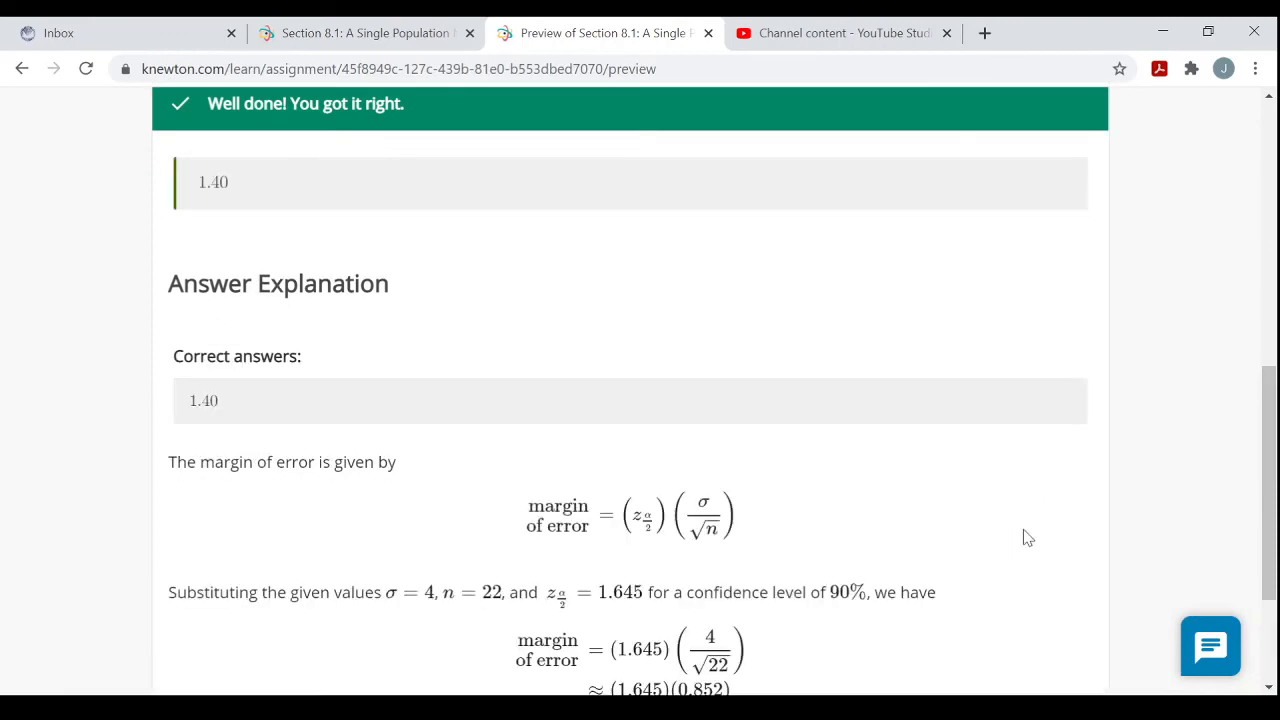
scroll("down", 3)
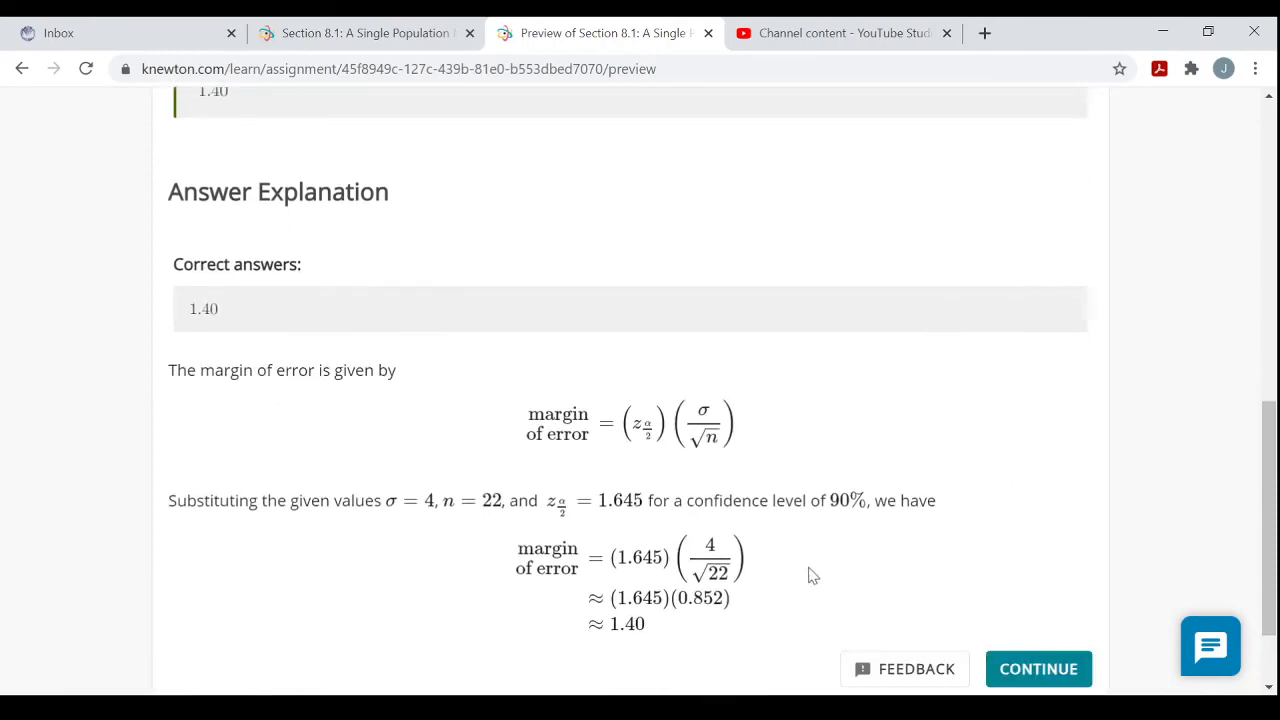
scroll("down", 3)
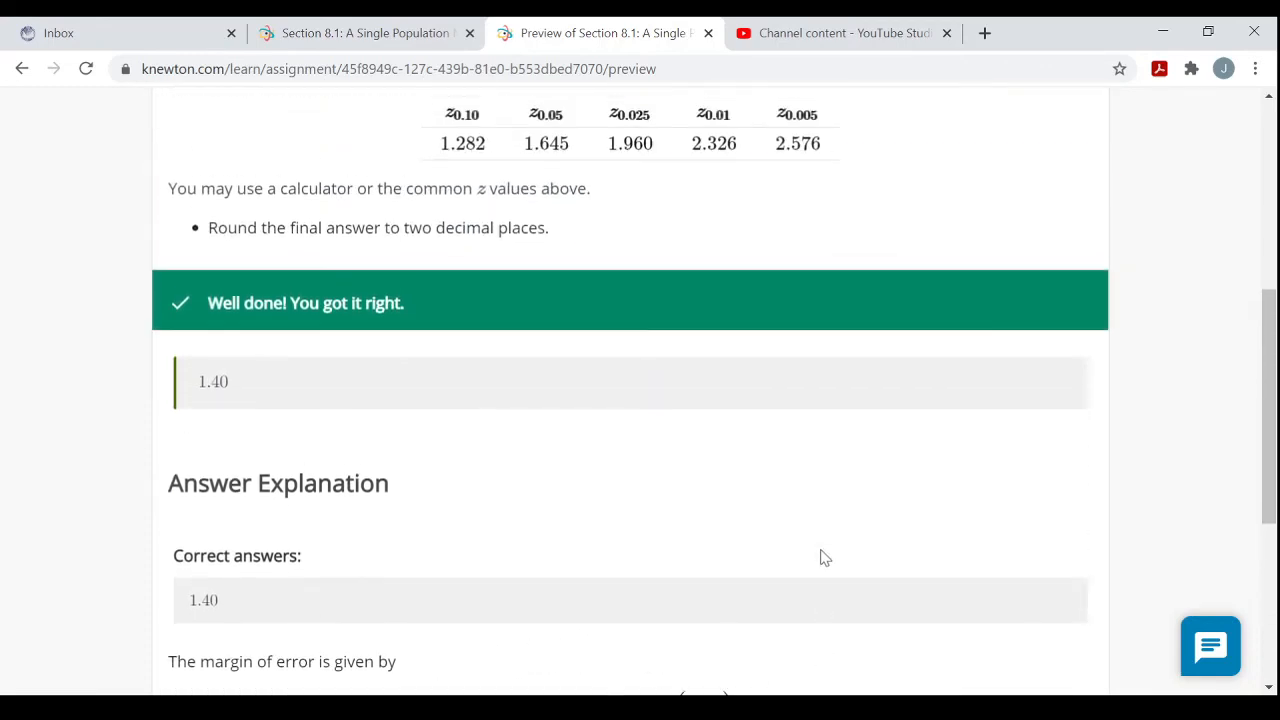
Step: Read through the answer explanation, then continue to the next question
scroll("up", 3)
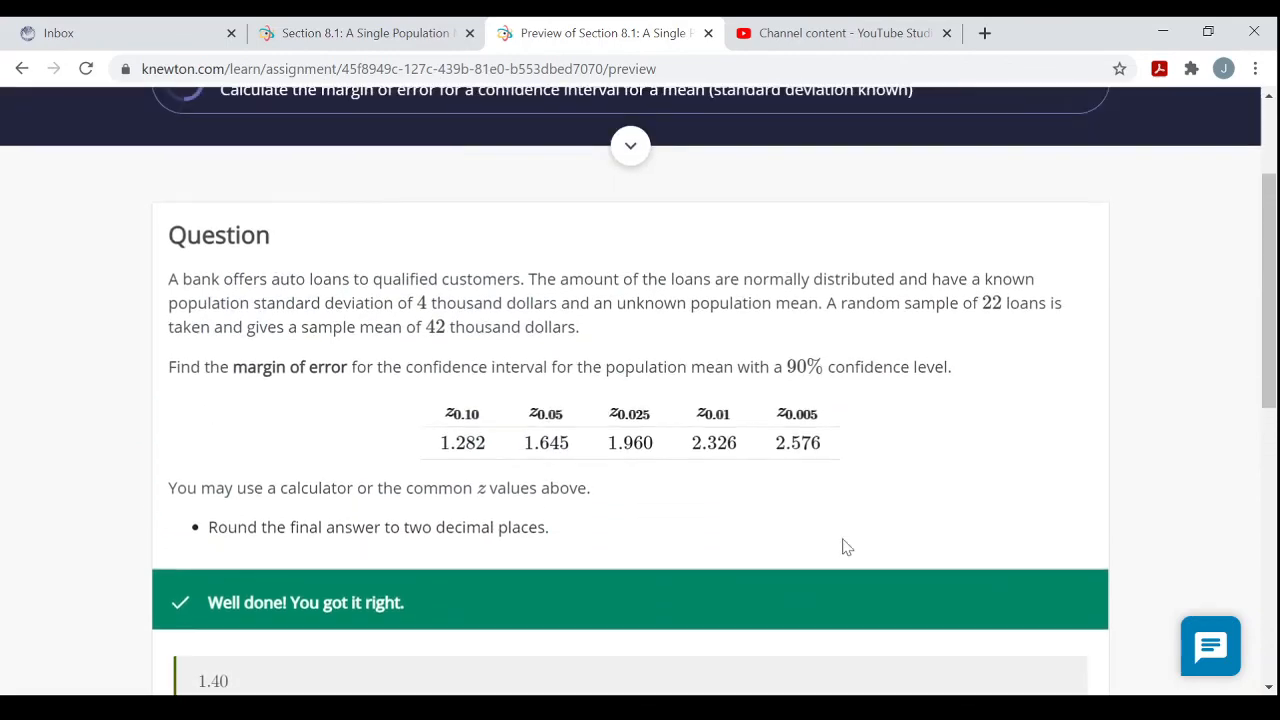
scroll("down", 3)
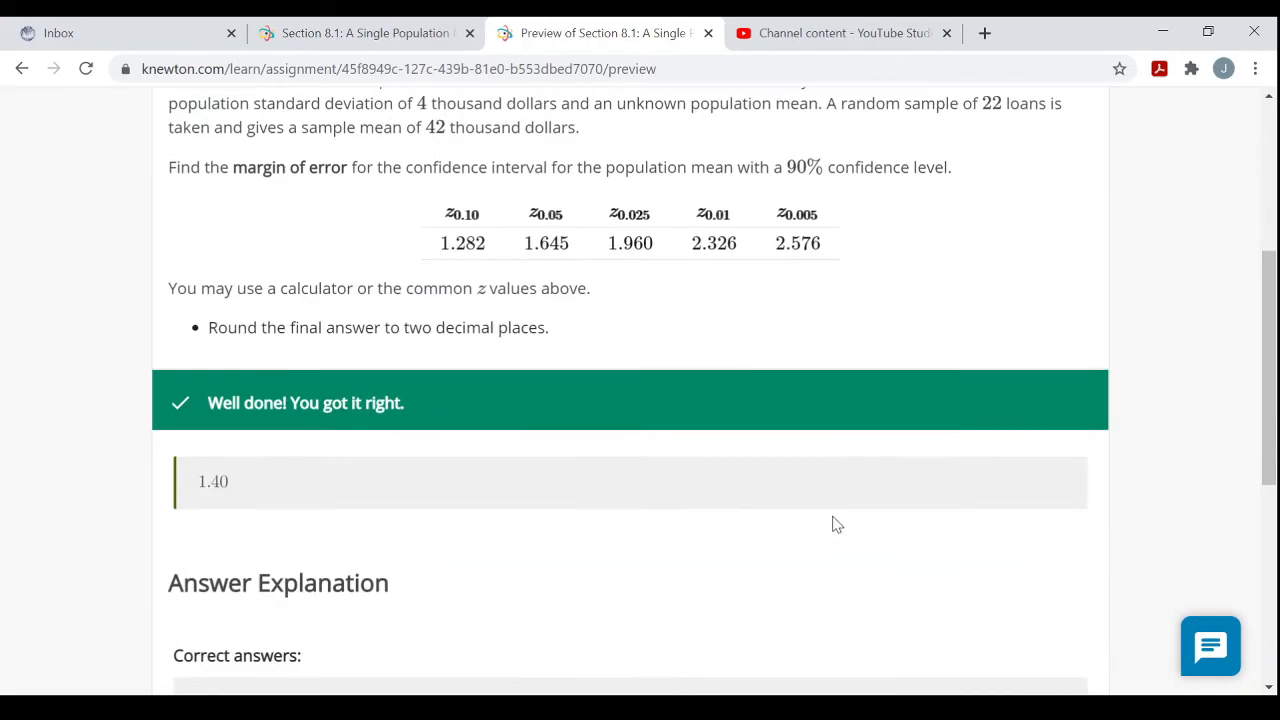
scroll("down", 3)
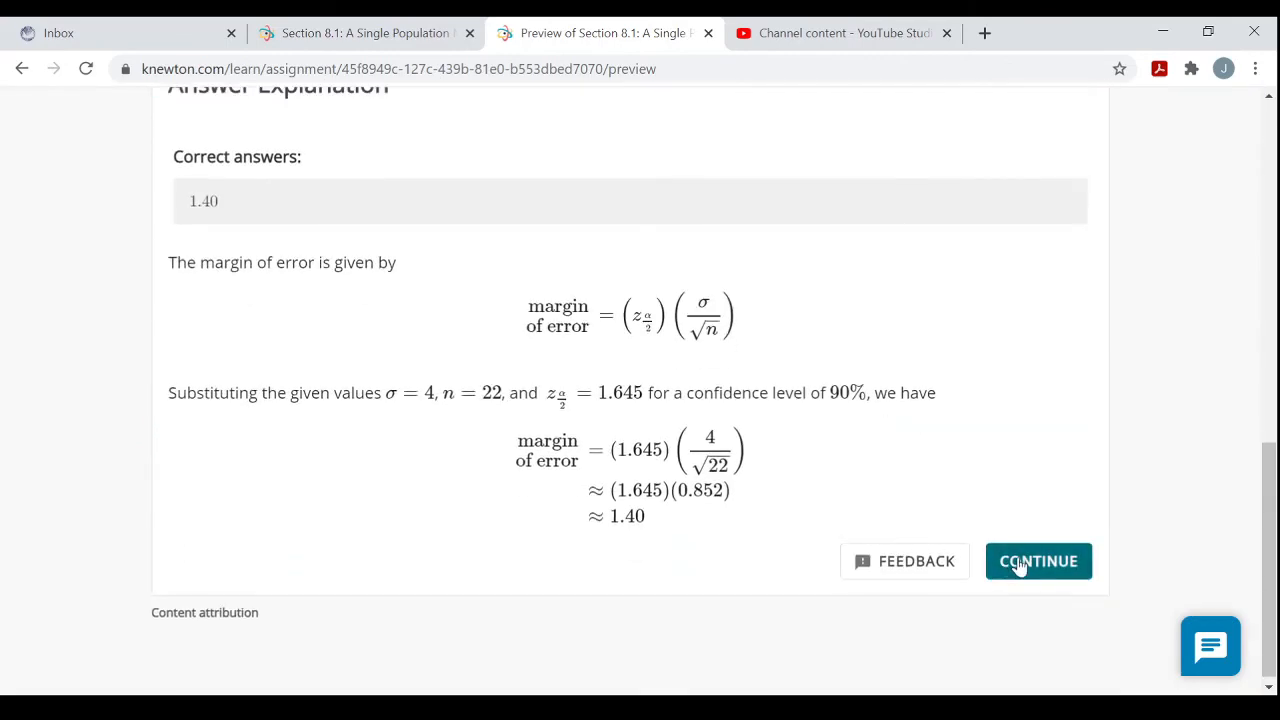
left_click(1038, 561)
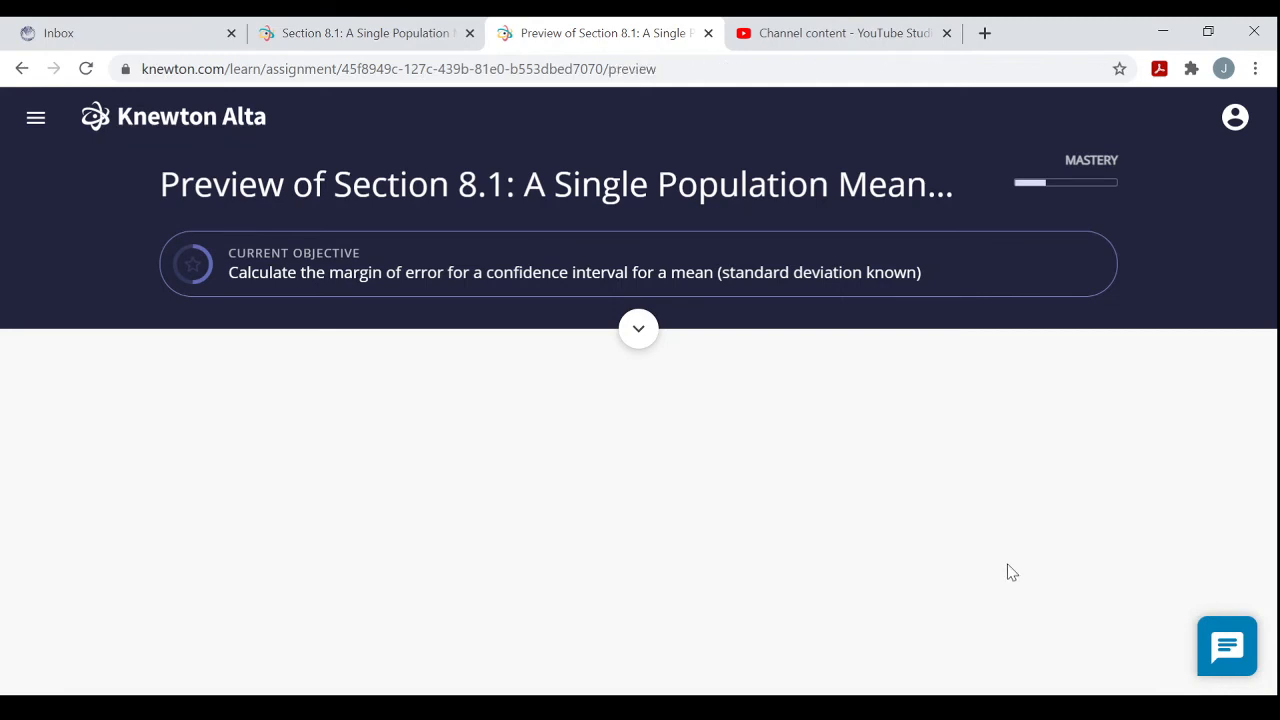